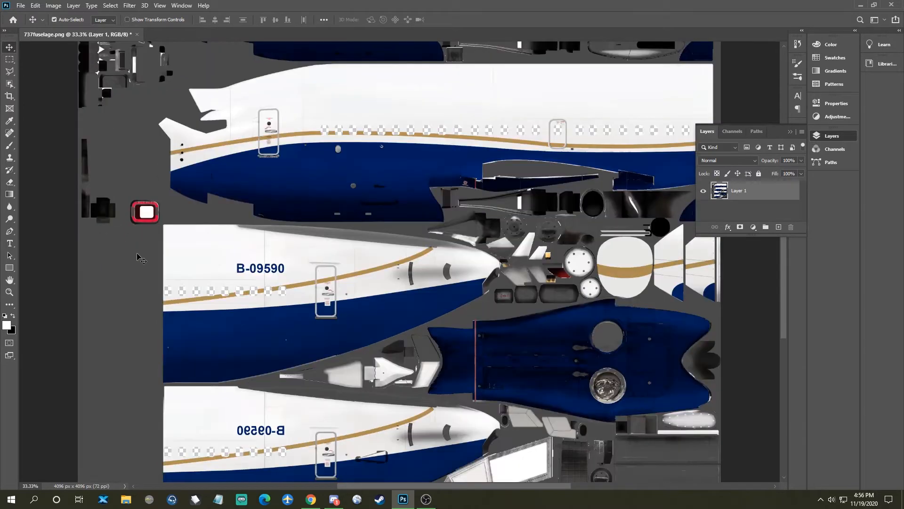
# Step: Scroll down to the B-09590 registration and pick the Rectangular Marquee tool
pyautogui.scroll(-3)
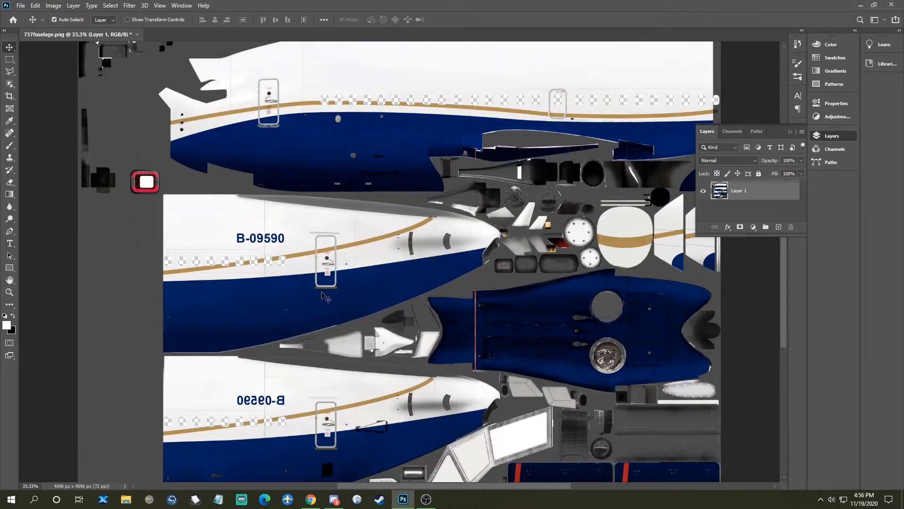
pyautogui.scroll(-3)
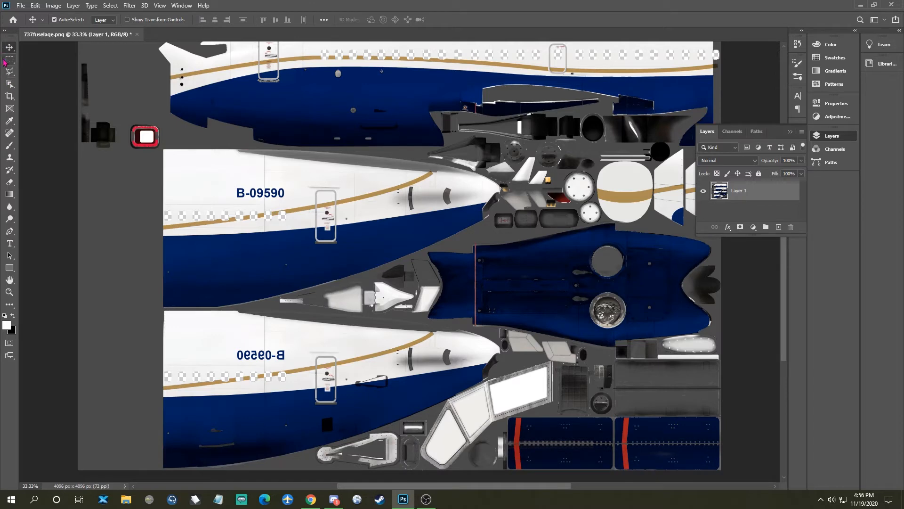
pyautogui.click(10, 58)
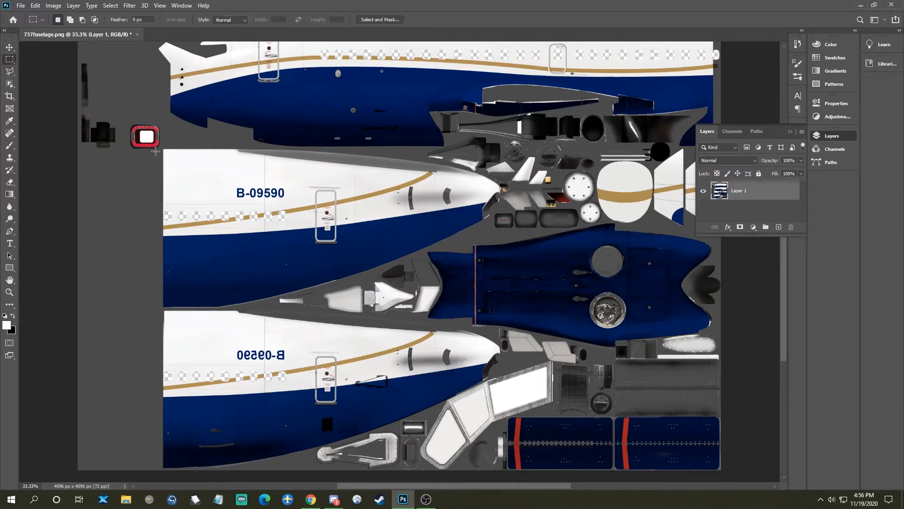
pyautogui.moveTo(236, 190)
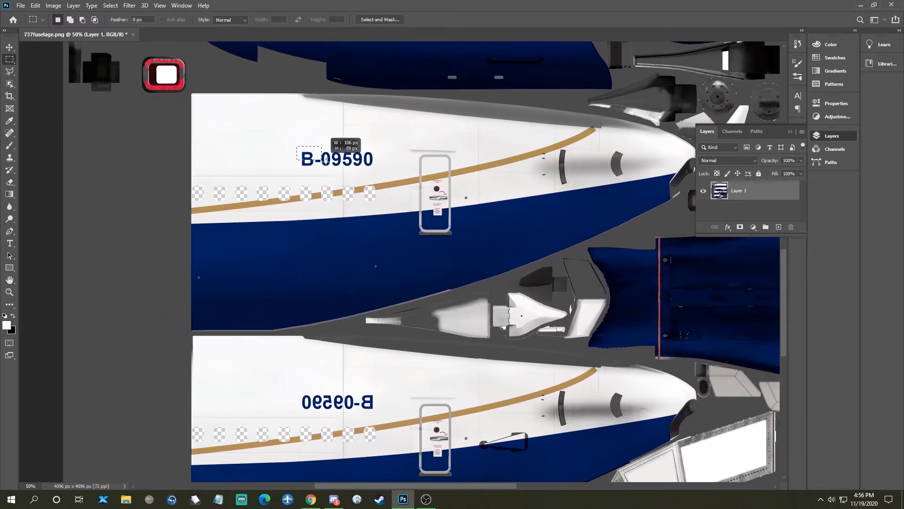
pyautogui.moveTo(309, 147); pyautogui.dragTo(378, 170)
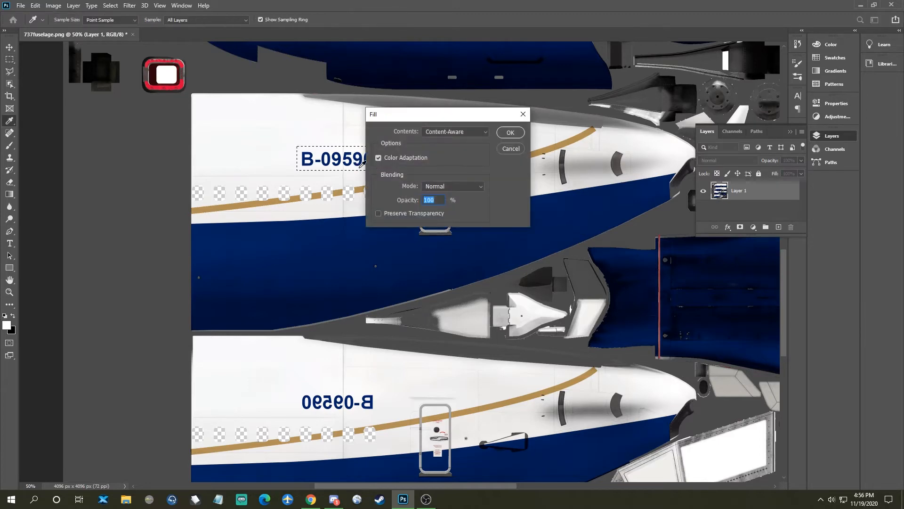
pyautogui.moveTo(419, 149)
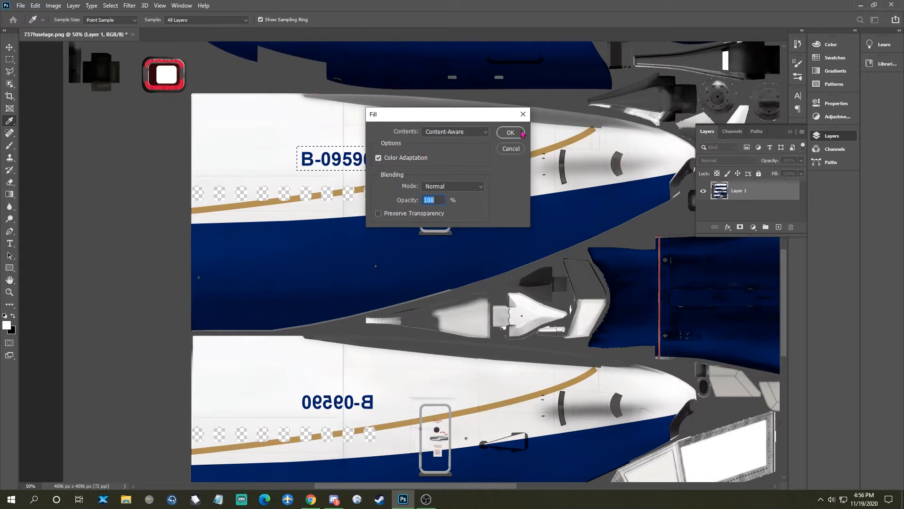
pyautogui.click(510, 133)
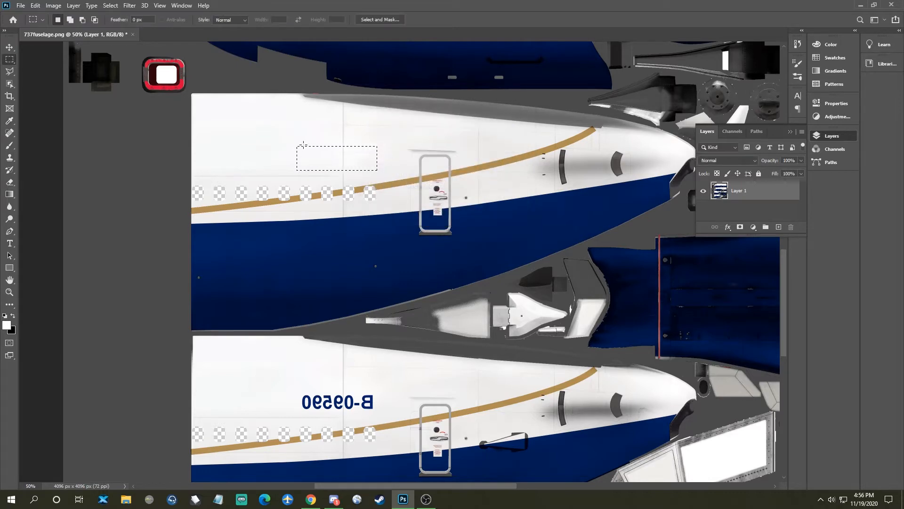
pyautogui.moveTo(10, 47)
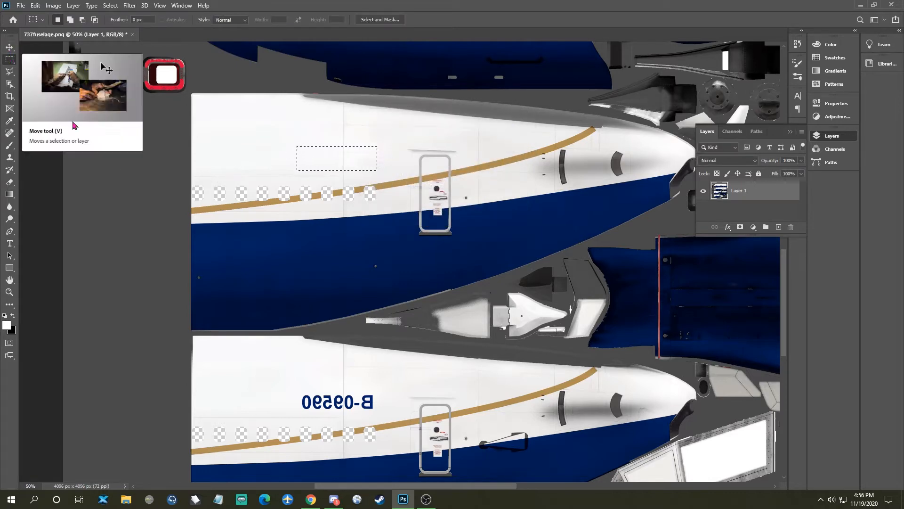
pyautogui.moveTo(291, 215)
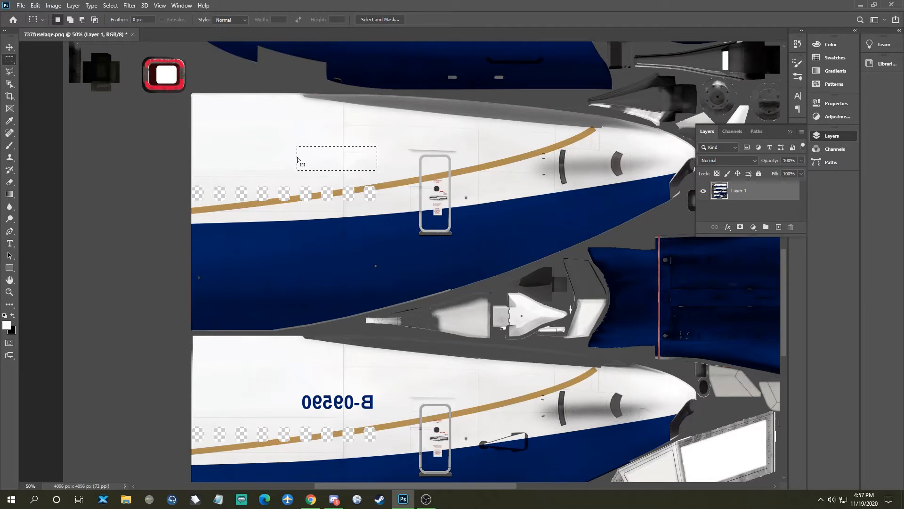
pyautogui.moveTo(293, 131)
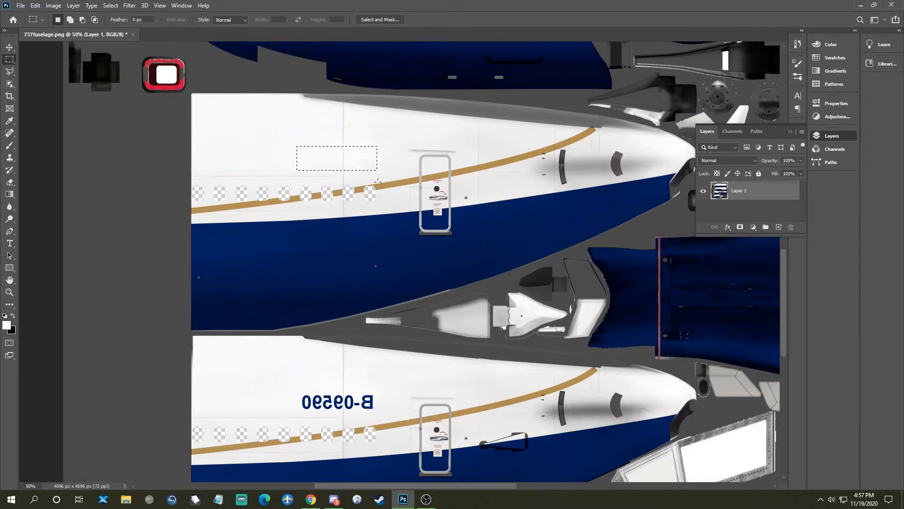
pyautogui.moveTo(12, 254)
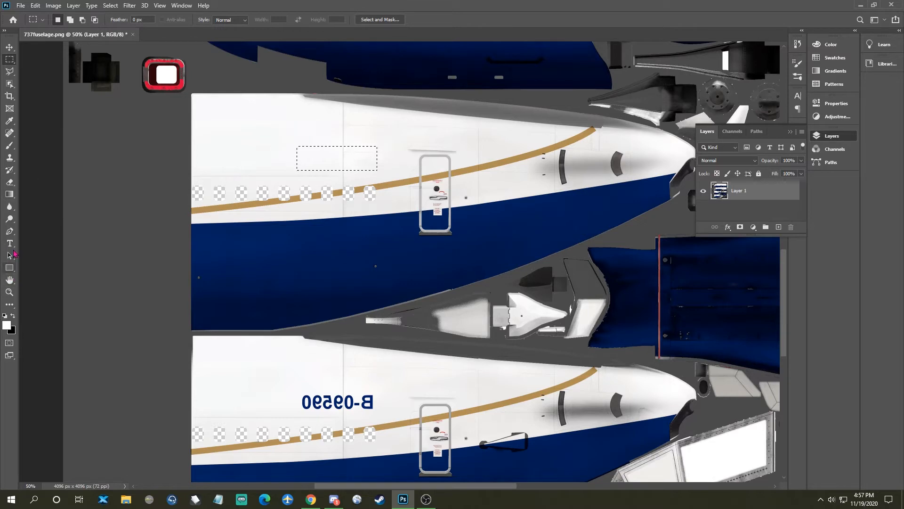
# Step: Add a horizontal text layer, replacing the Lorem Ipsum placeholder with DFG
pyautogui.click(9, 243)
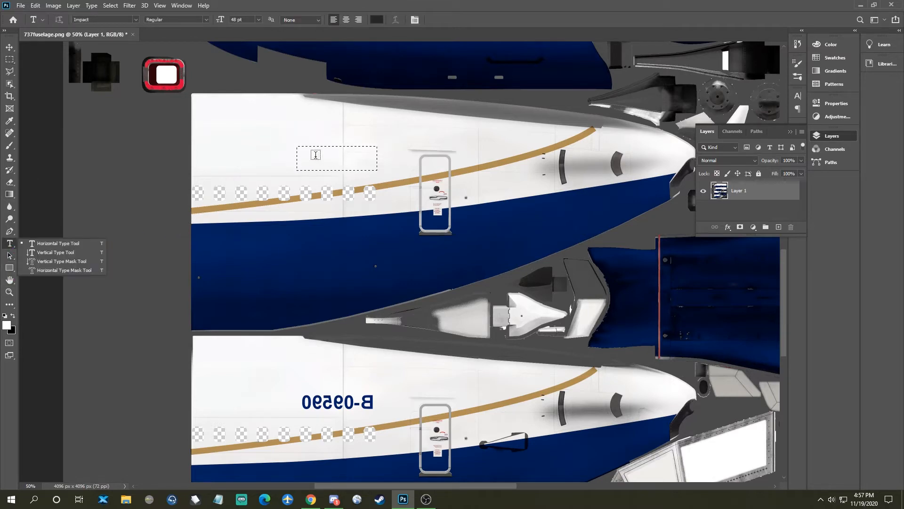
pyautogui.write('LOREM IPSUM')
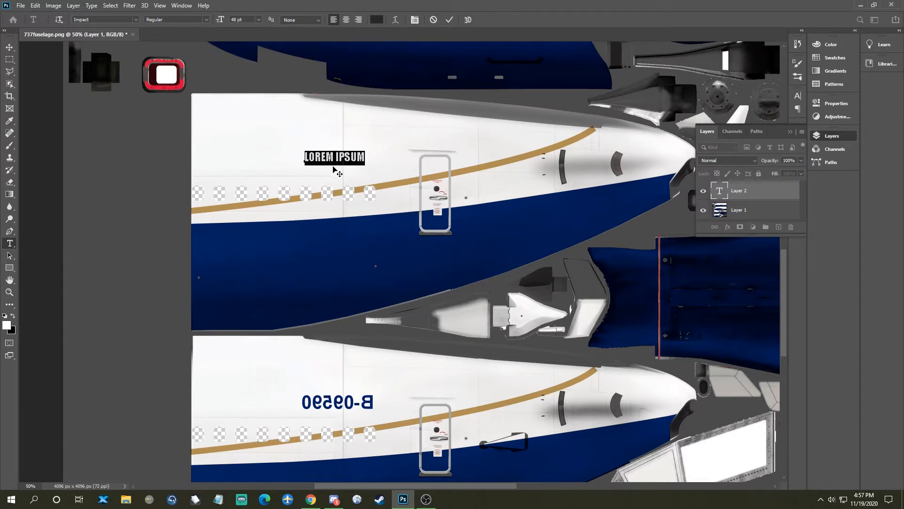
pyautogui.moveTo(395, 172)
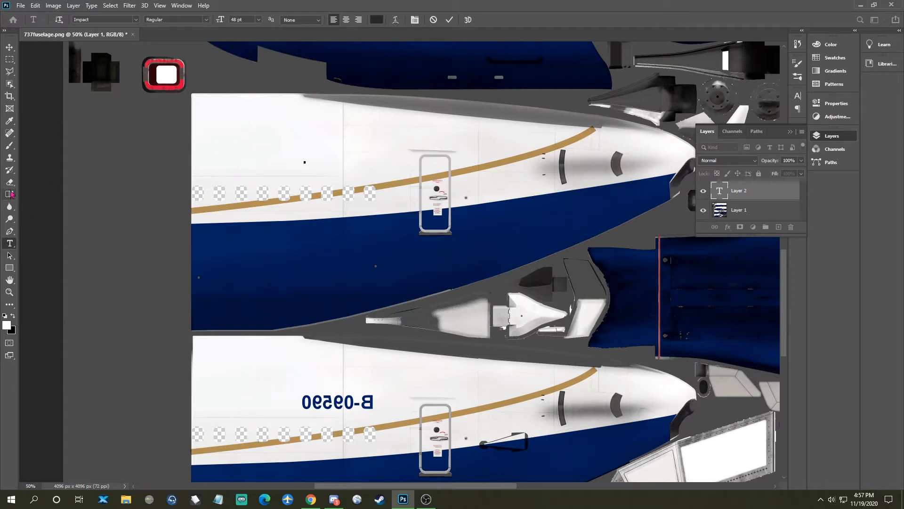
pyautogui.write('DFG')
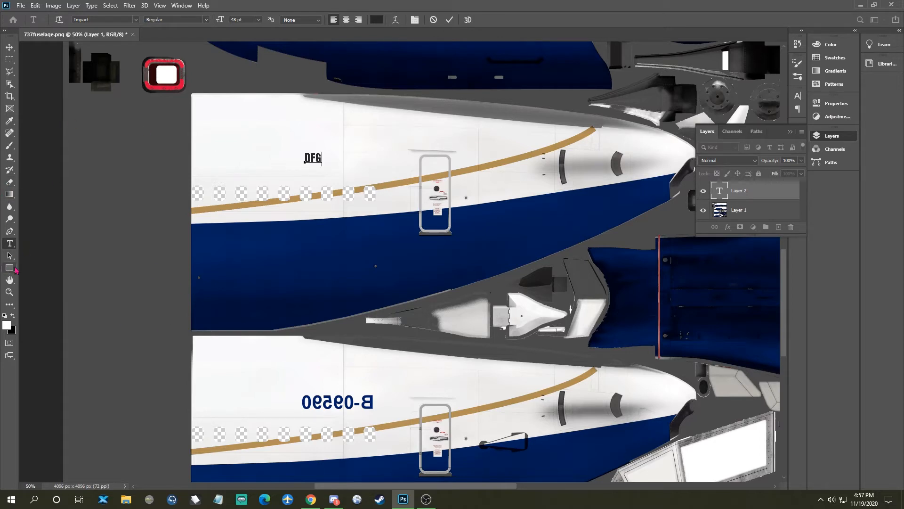
pyautogui.moveTo(11, 172)
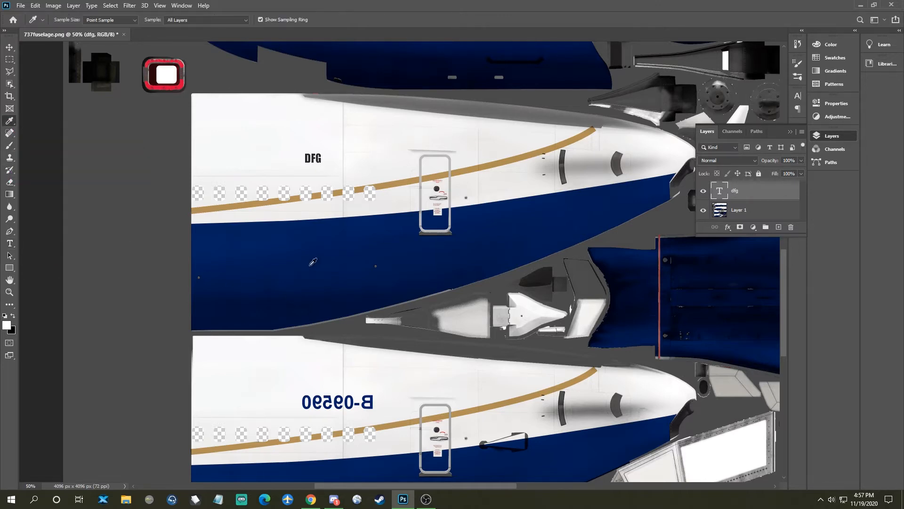
pyautogui.moveTo(331, 369)
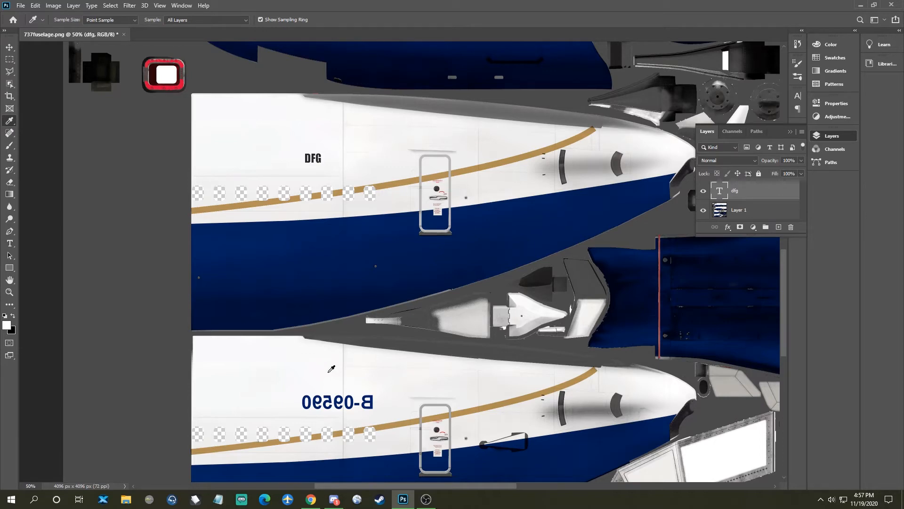
# Step: Commit the DFG lettering as its own text layer and scroll around the texture
pyautogui.scroll(-3)
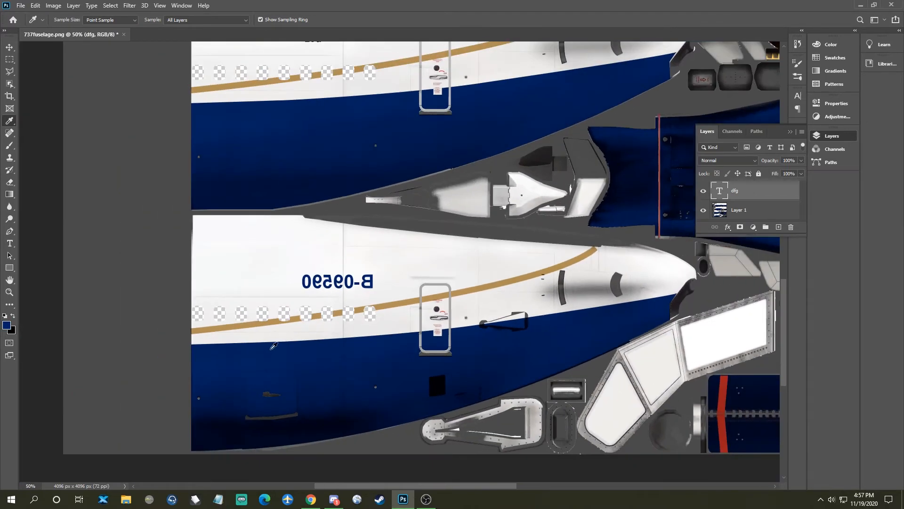
pyautogui.scroll(3)
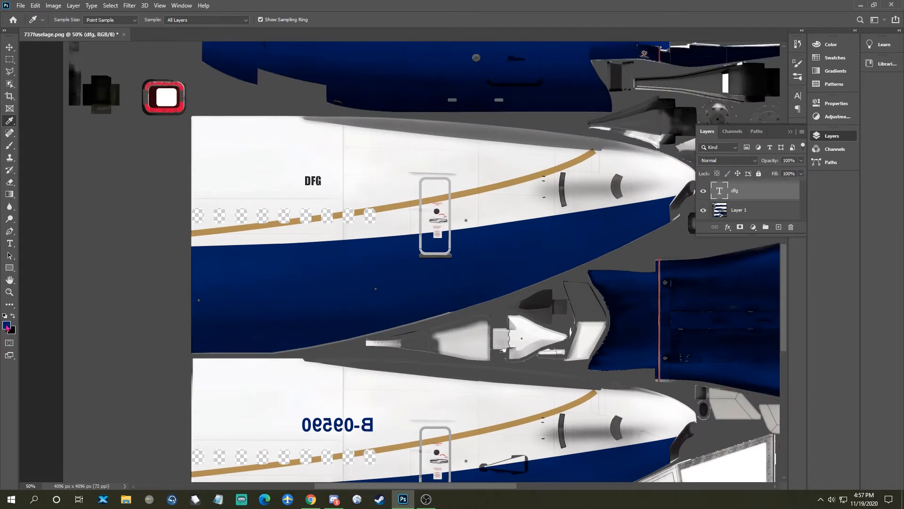
pyautogui.click(8, 324)
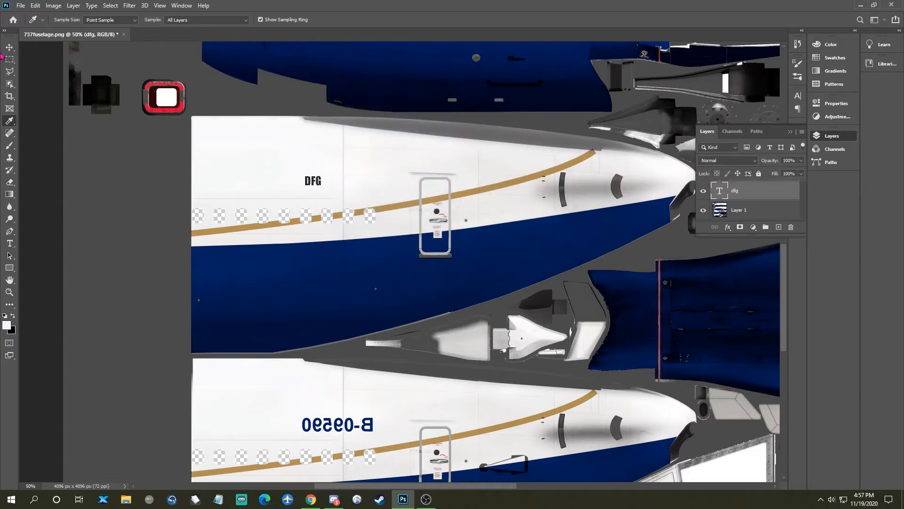
pyautogui.click(10, 48)
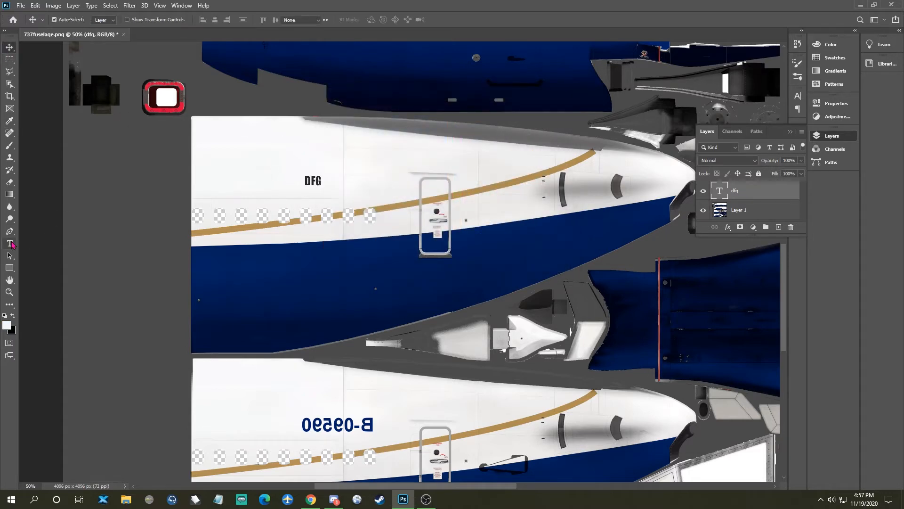
# Step: Set the text colour to dark navy 002168 and type test lettering KIDHSDKFI
pyautogui.click(9, 243)
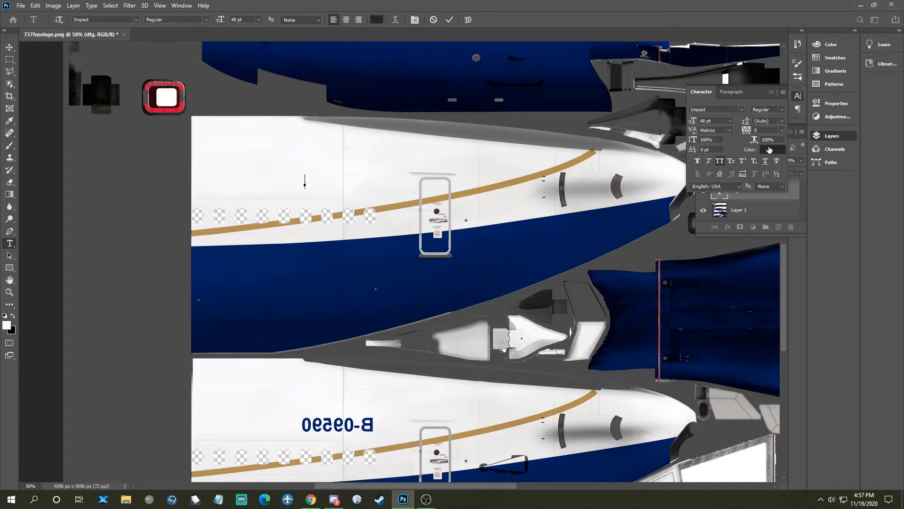
pyautogui.click(772, 149)
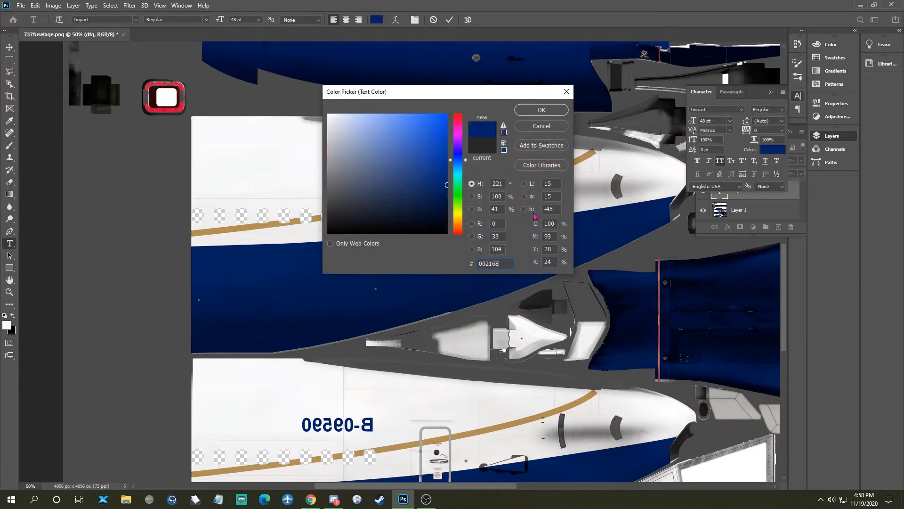
pyautogui.click(539, 109)
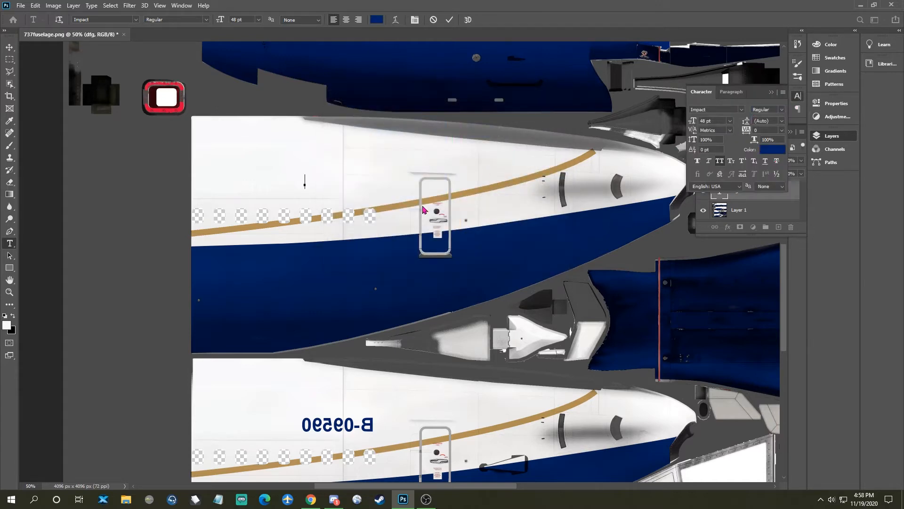
pyautogui.write('KIDHSDKFI')
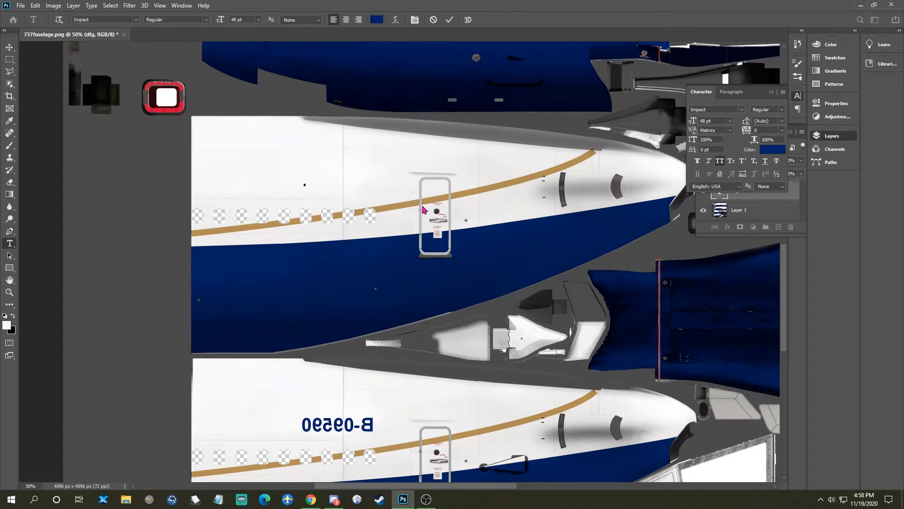
pyautogui.moveTo(407, 218)
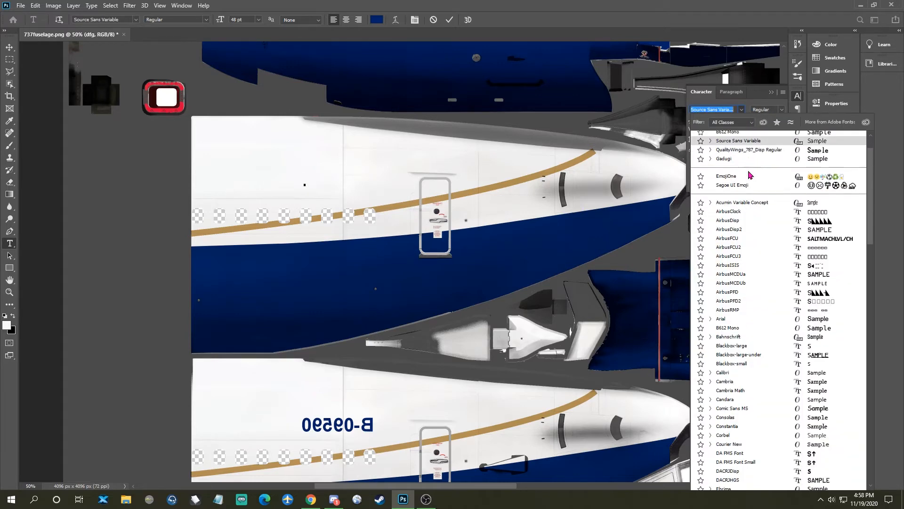
# Step: Preview several typefaces, settle on Trajan Color, and type test text THEASDO
pyautogui.click(739, 168)
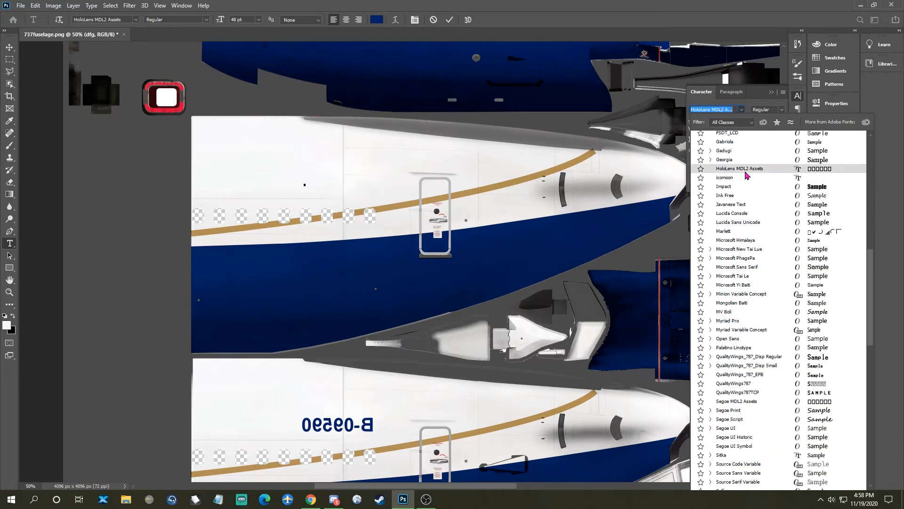
pyautogui.click(727, 167)
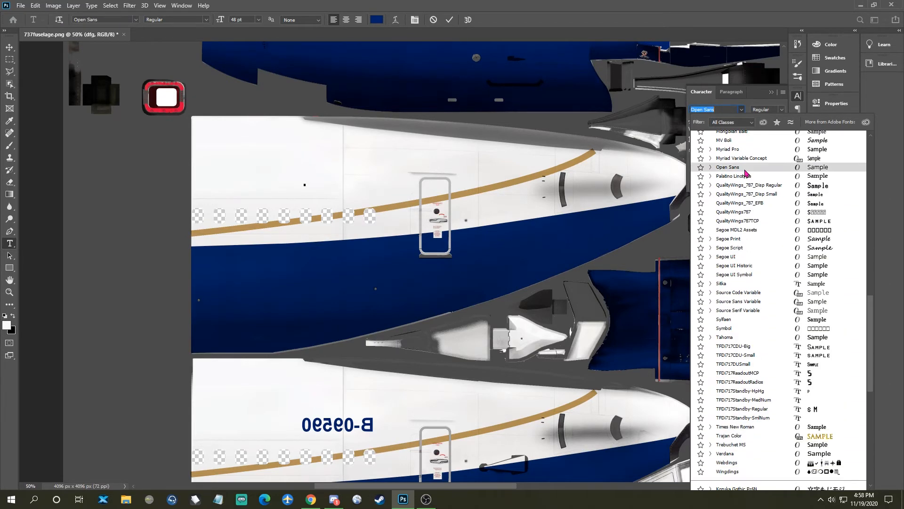
pyautogui.click(730, 298)
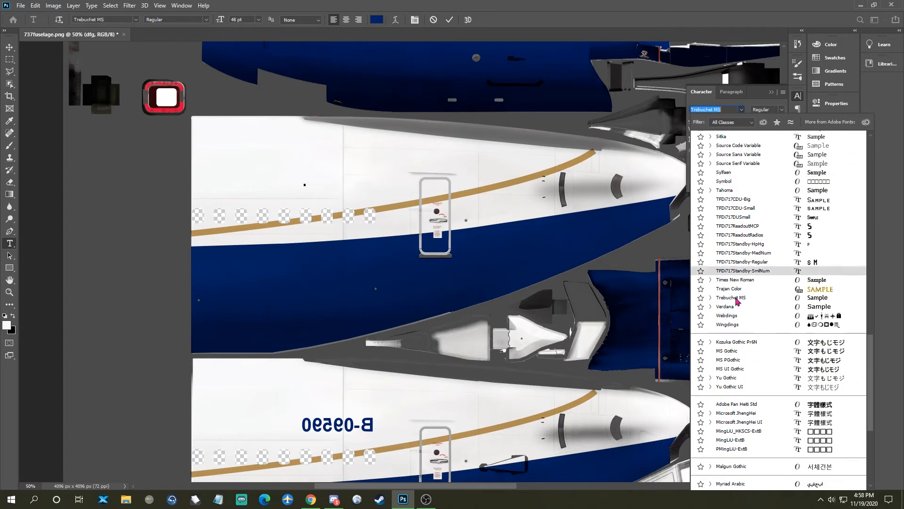
pyautogui.click(729, 288)
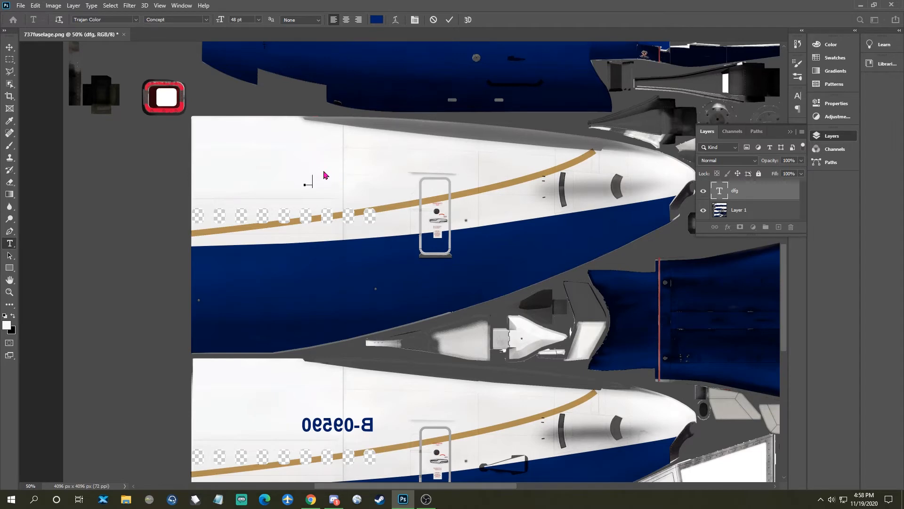
pyautogui.write('THEASDO')
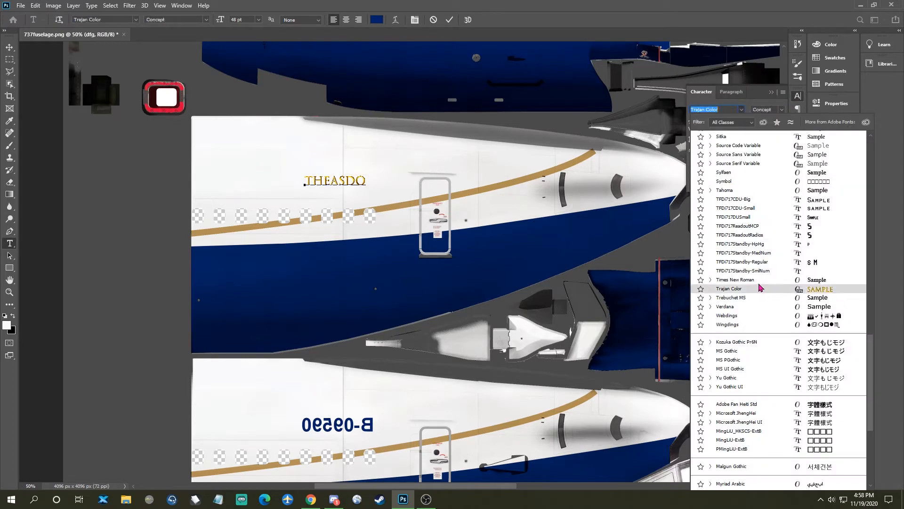
# Step: Browse more fonts, choose Impact, and type the N2BZ registration
pyautogui.click(735, 280)
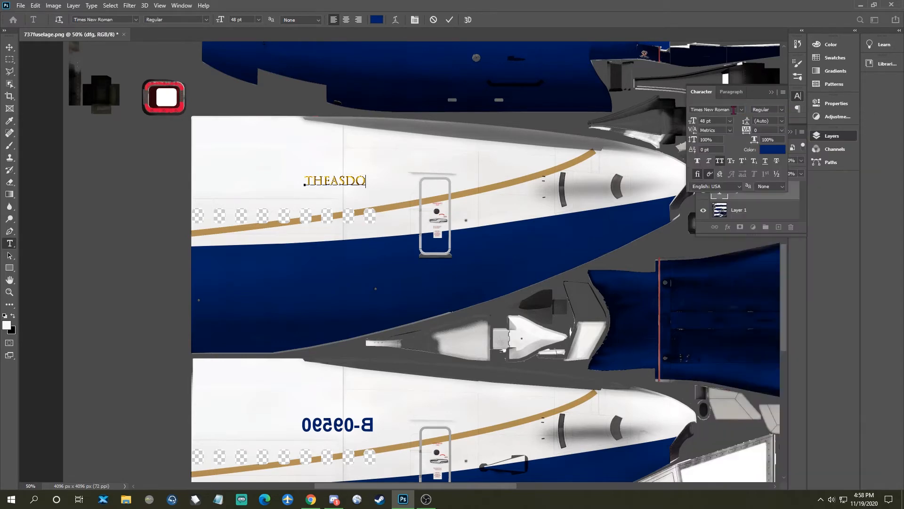
pyautogui.click(739, 110)
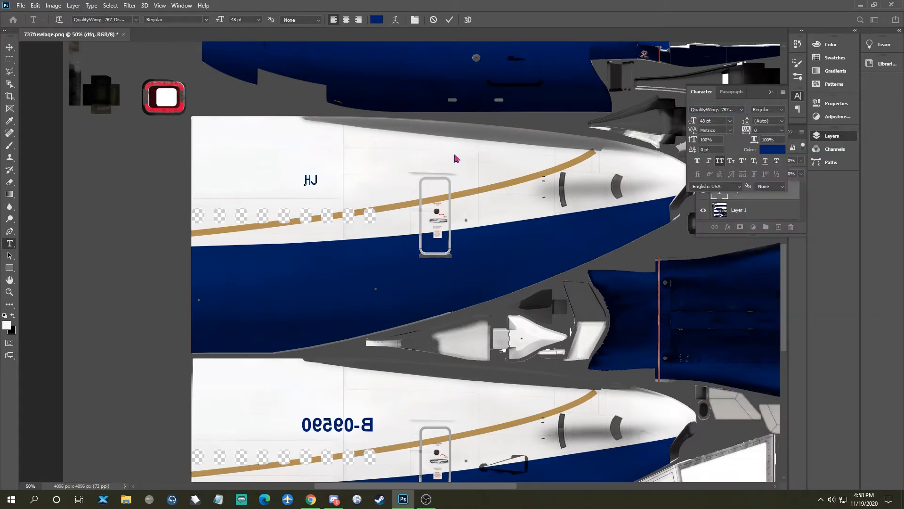
pyautogui.click(740, 110)
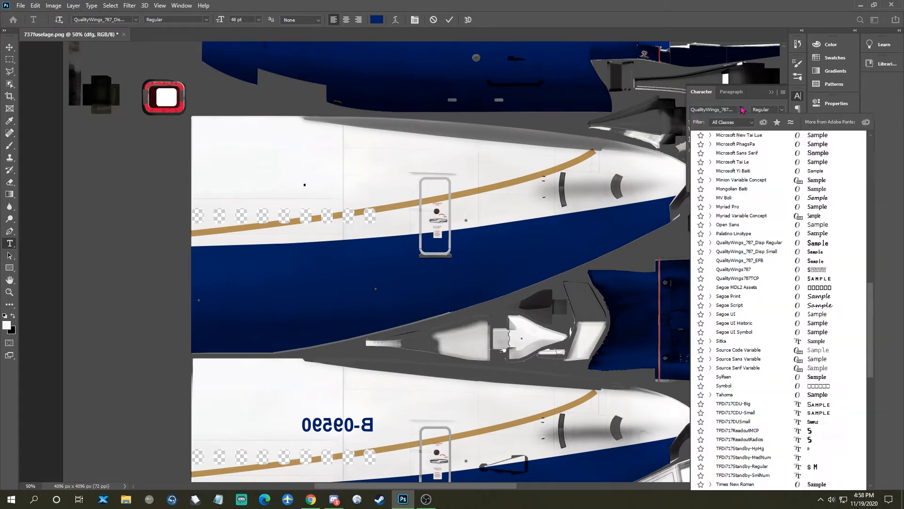
pyautogui.click(732, 178)
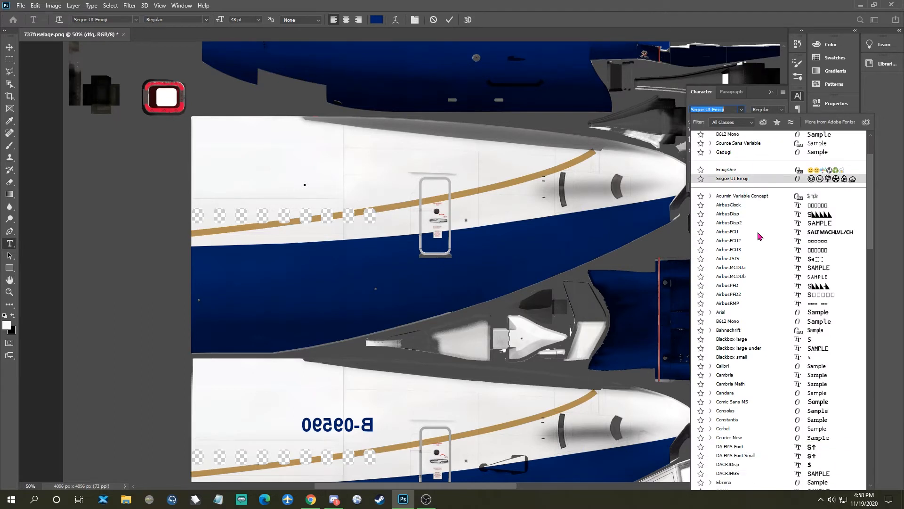
pyautogui.click(740, 296)
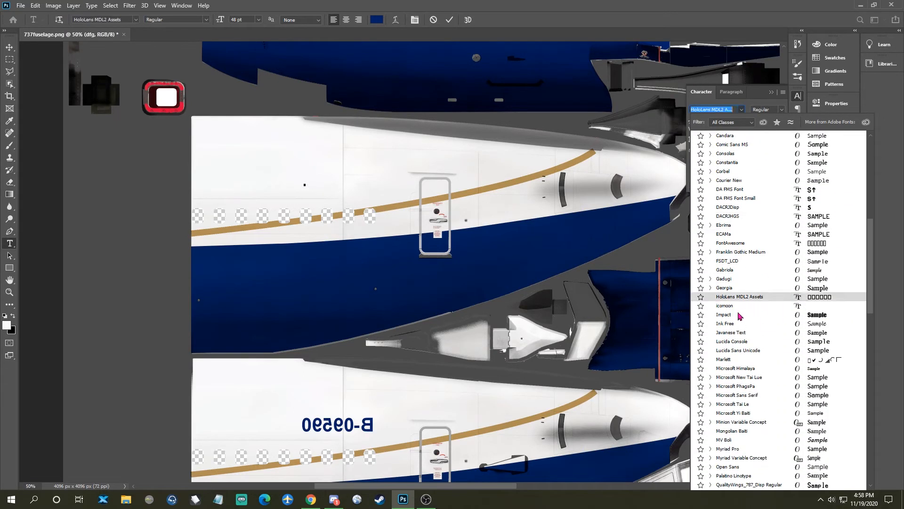
pyautogui.click(723, 314)
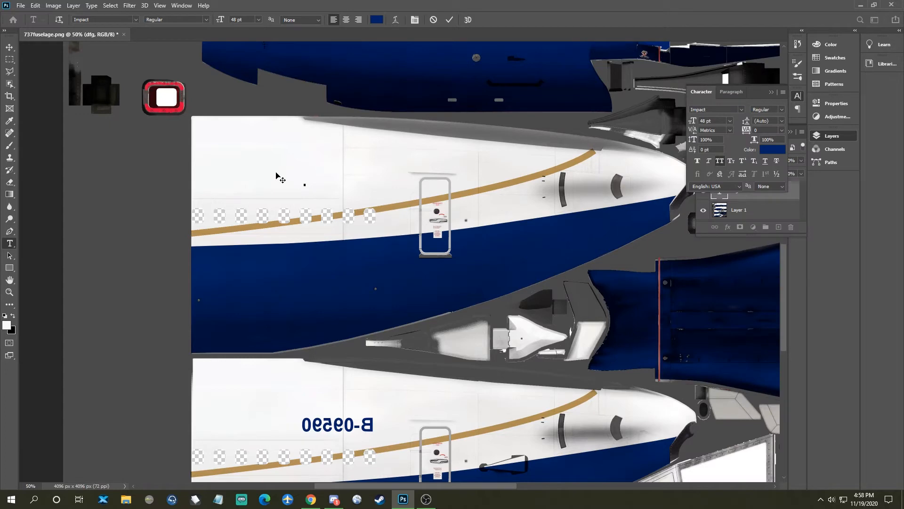
pyautogui.moveTo(730, 130)
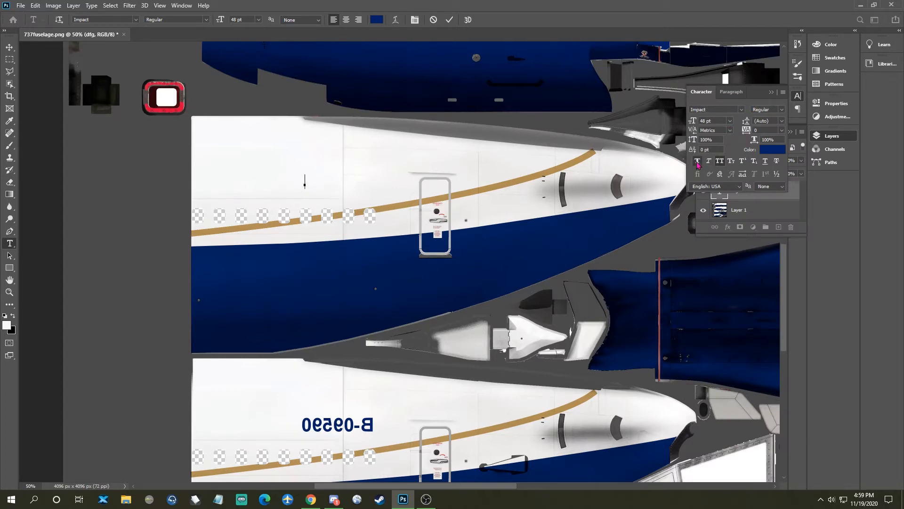
pyautogui.moveTo(514, 203)
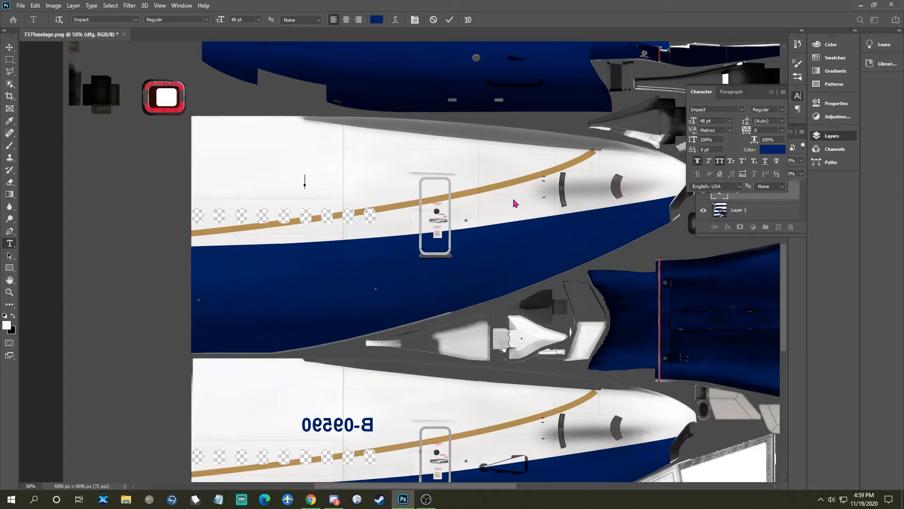
pyautogui.moveTo(134, 187)
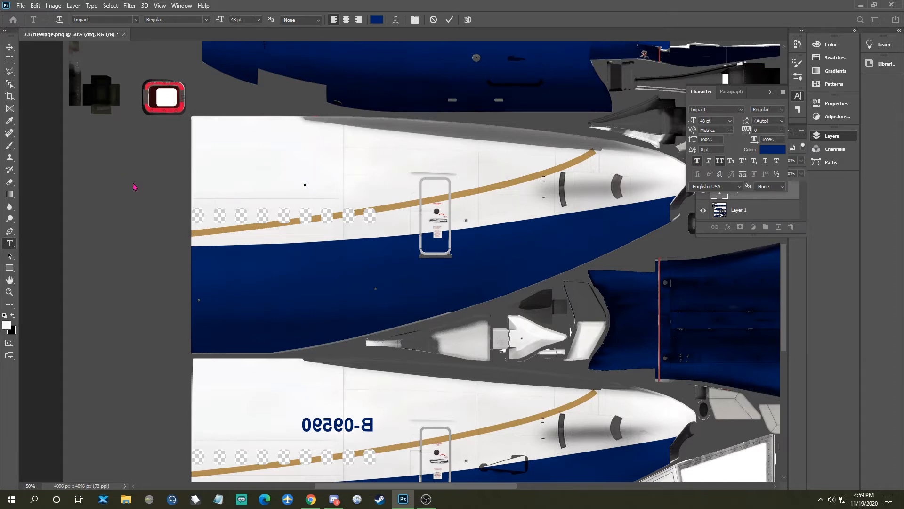
pyautogui.moveTo(306, 181)
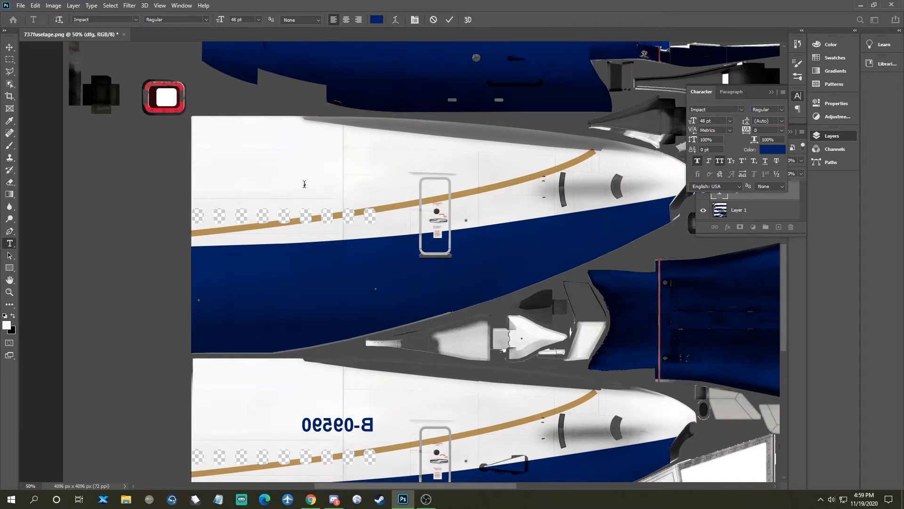
pyautogui.write('N2')
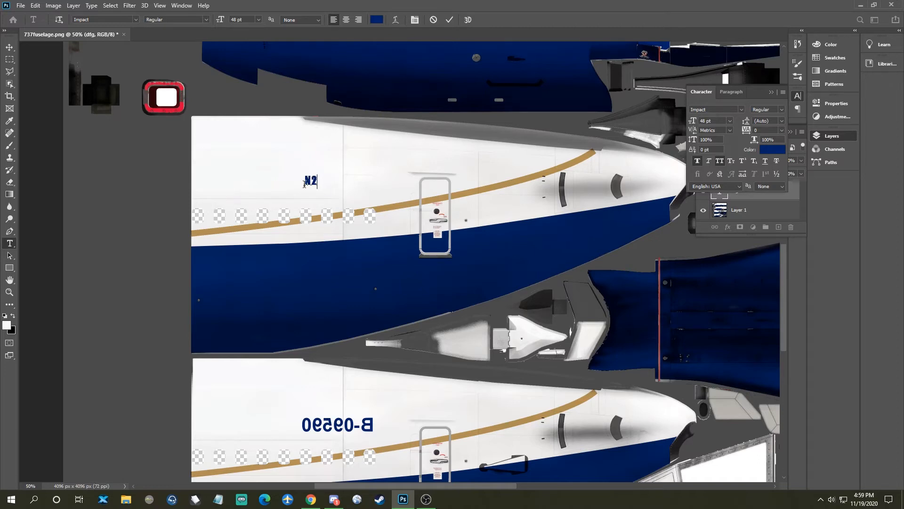
pyautogui.write('BZ')
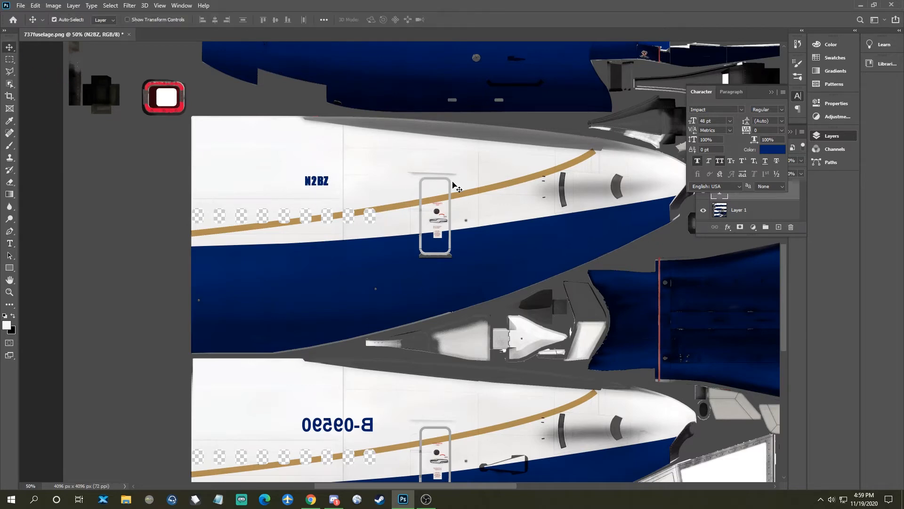
# Step: Free Transform the N2BZ lettering and drag its handles to stretch it wider
pyautogui.click(316, 181)
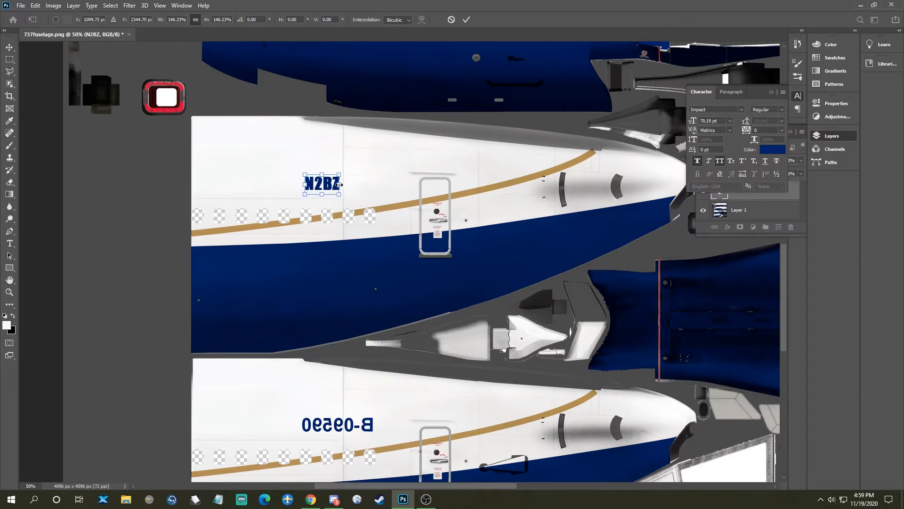
pyautogui.moveTo(342, 185); pyautogui.dragTo(354, 185)
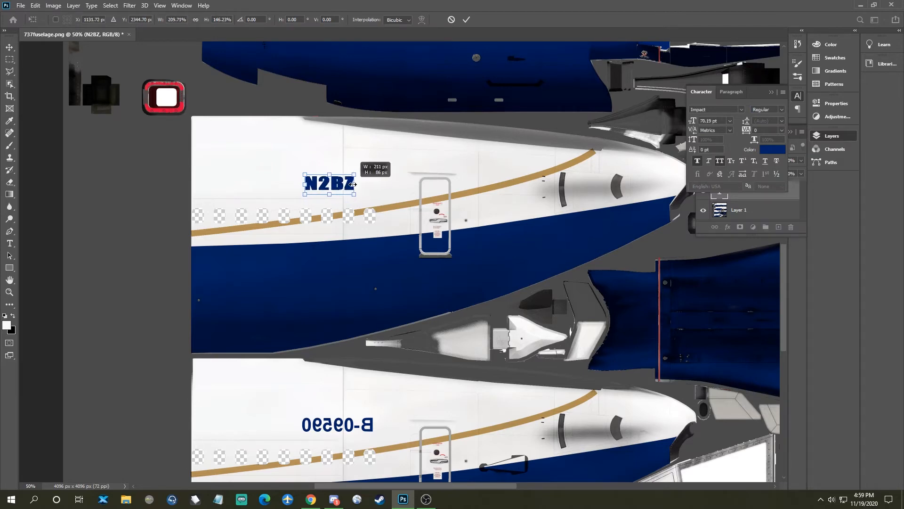
pyautogui.moveTo(356, 185); pyautogui.dragTo(345, 184)
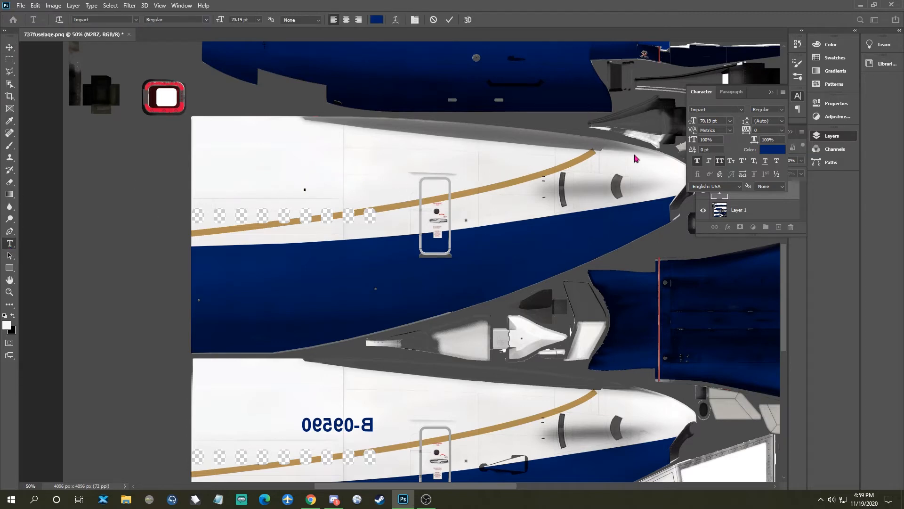
# Step: Retype N2BZ and drag a corner handle to scale it up proportionally
pyautogui.write('N')
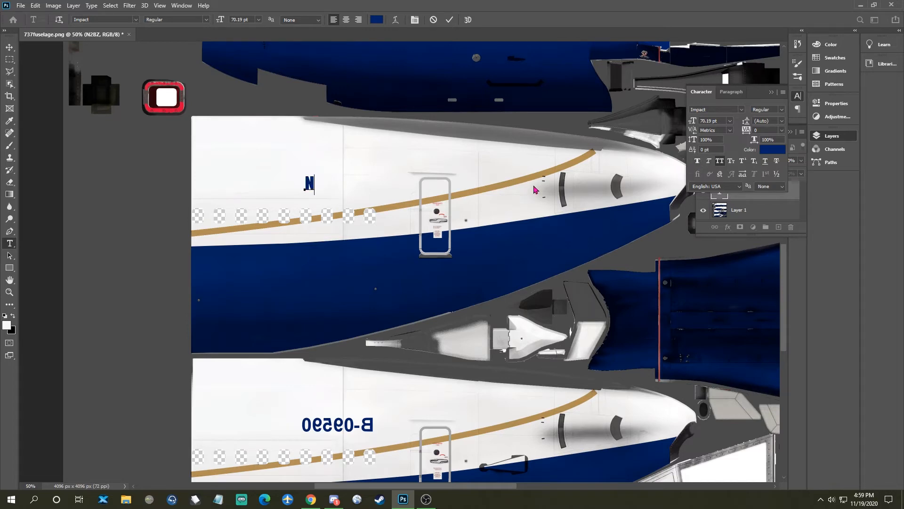
pyautogui.write('2BZ')
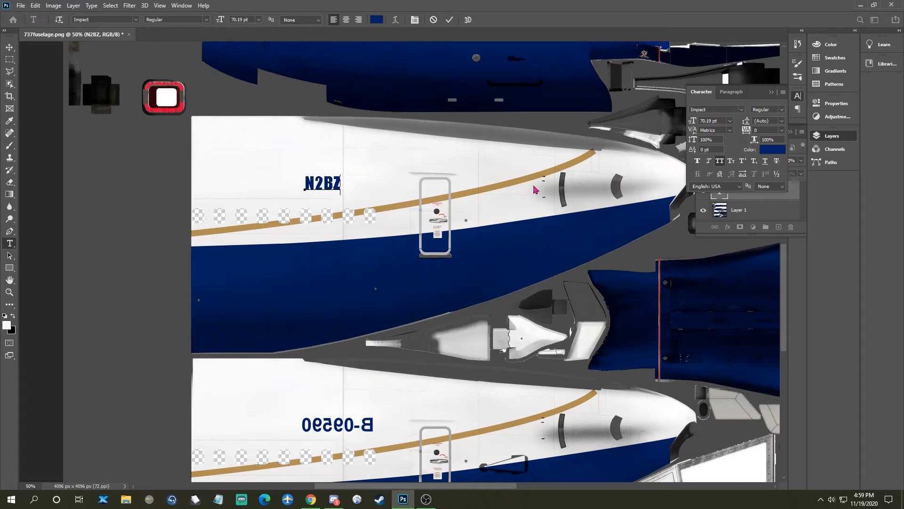
pyautogui.moveTo(521, 172)
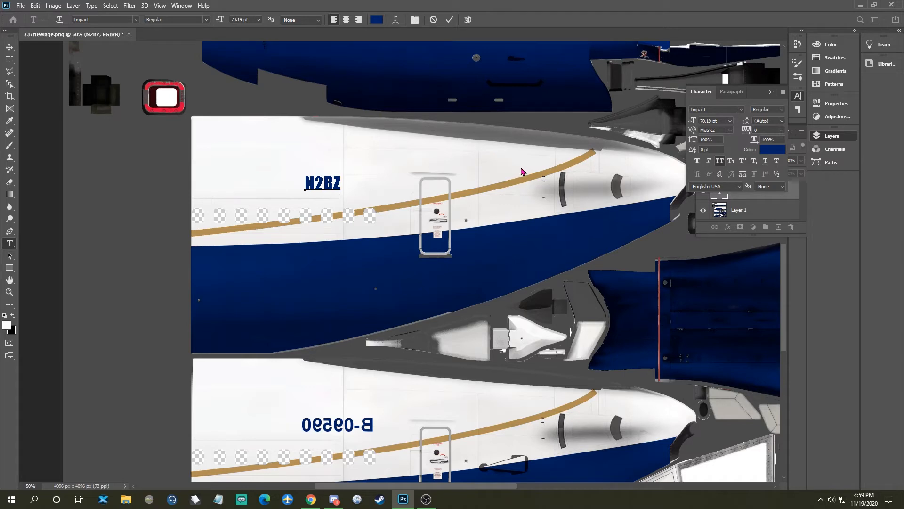
pyautogui.moveTo(512, 177)
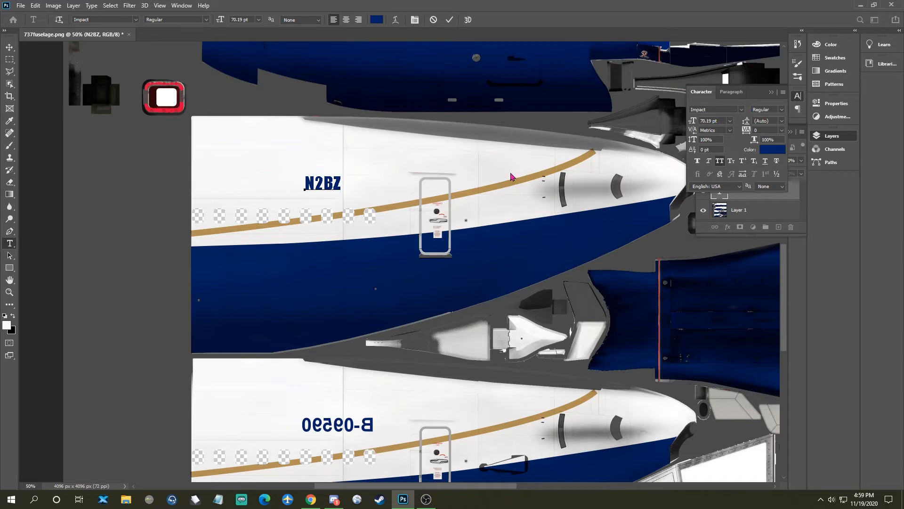
pyautogui.moveTo(507, 188)
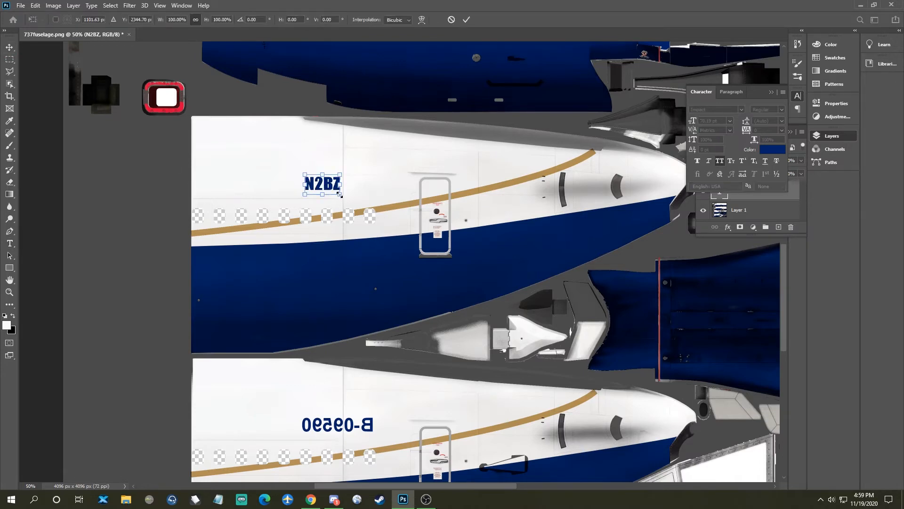
pyautogui.moveTo(339, 194); pyautogui.dragTo(346, 196)
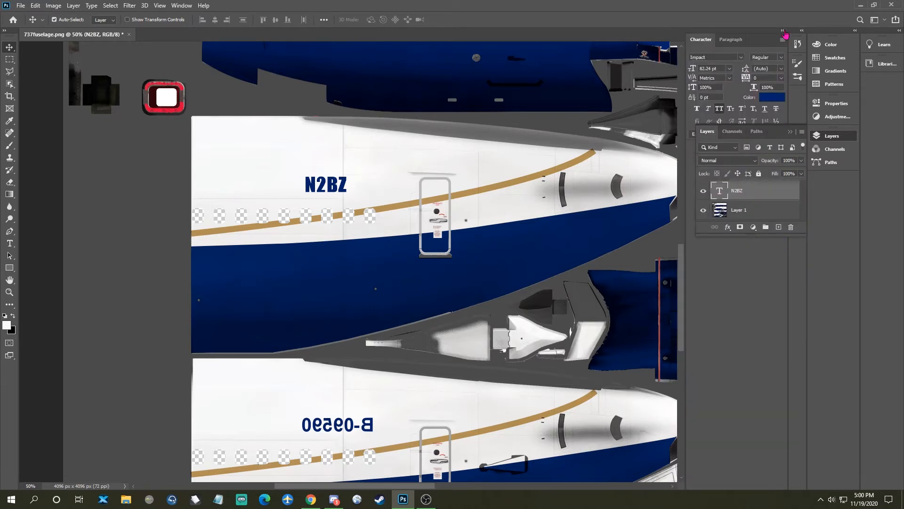
# Step: Collapse the Character panel and duplicate the N2BZ layer onto the lower fuselage
pyautogui.click(783, 30)
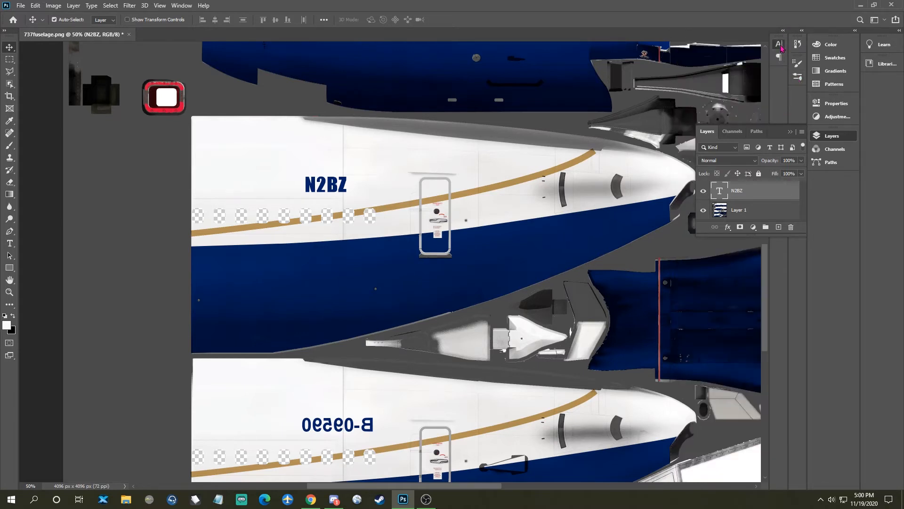
pyautogui.click(778, 44)
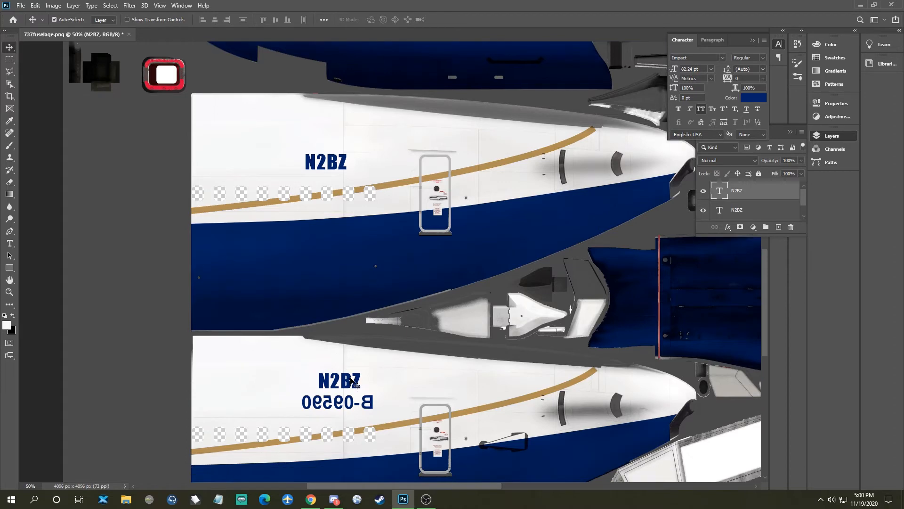
pyautogui.moveTo(346, 382)
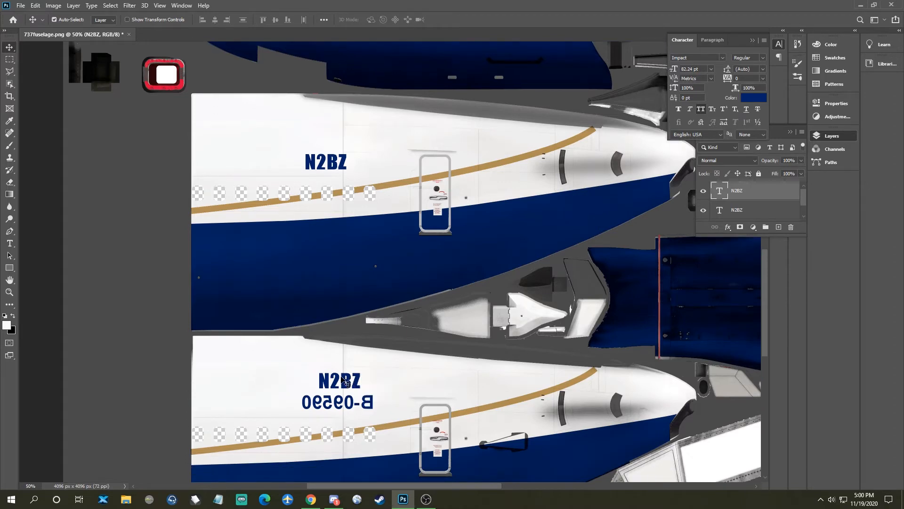
# Step: Warp the lower N2BZ copy, then flip it vertically to mirror that side
pyautogui.rightClick(339, 384)
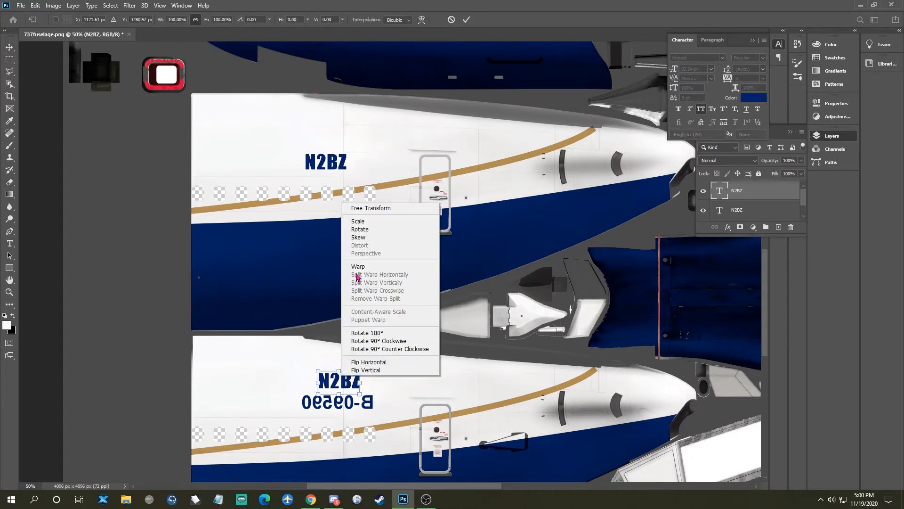
pyautogui.click(358, 266)
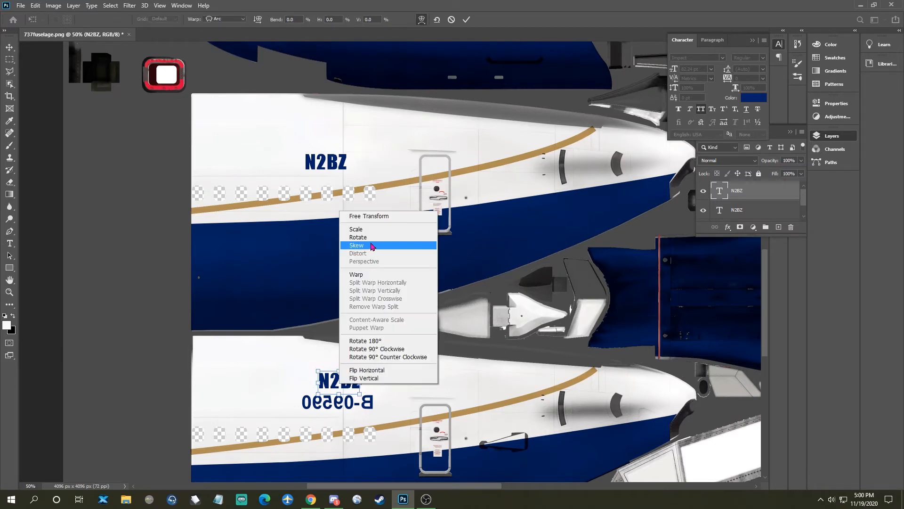
pyautogui.moveTo(370, 237)
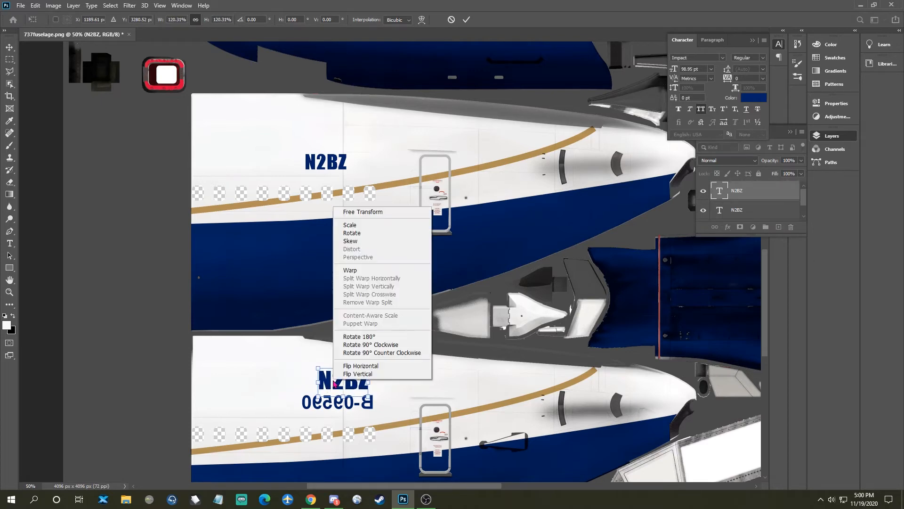
pyautogui.moveTo(360, 233)
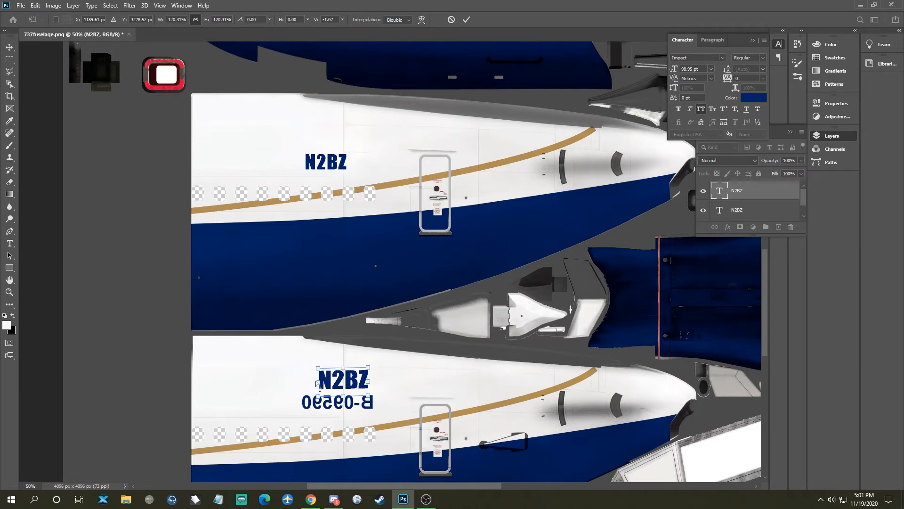
pyautogui.rightClick(337, 384)
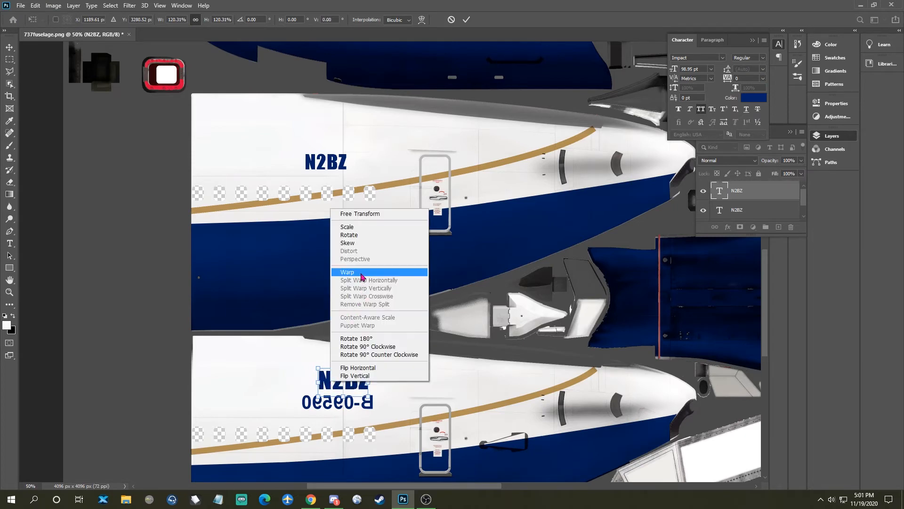
pyautogui.moveTo(358, 375)
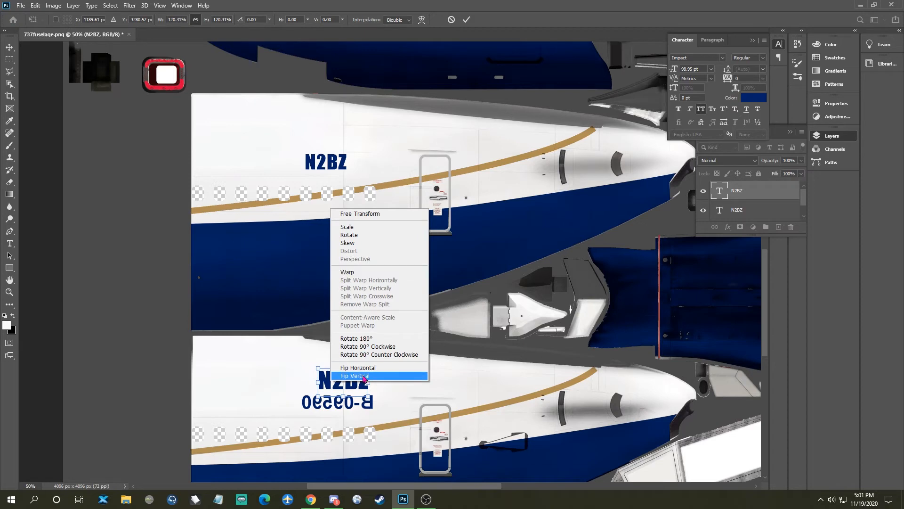
pyautogui.click(357, 368)
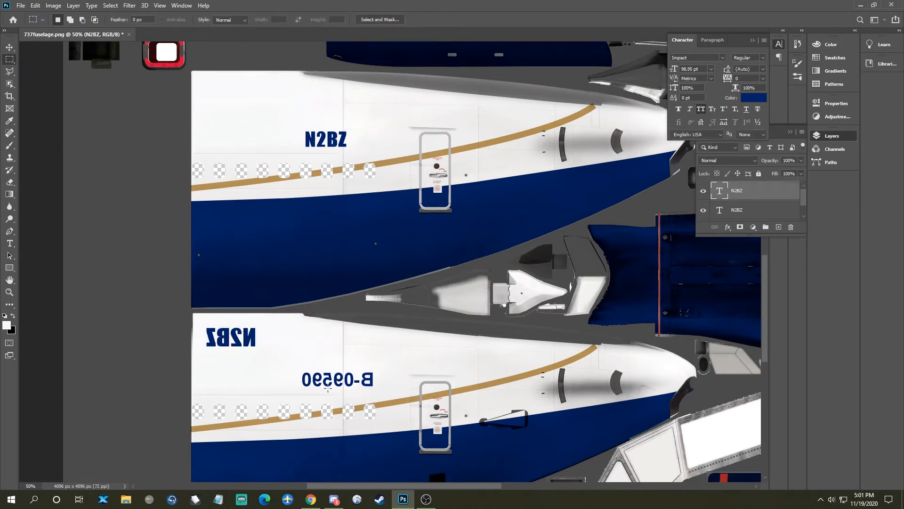
# Step: Select B-09590, dismiss the type-layer warnings and Content-Aware fill over it
pyautogui.click(337, 380)
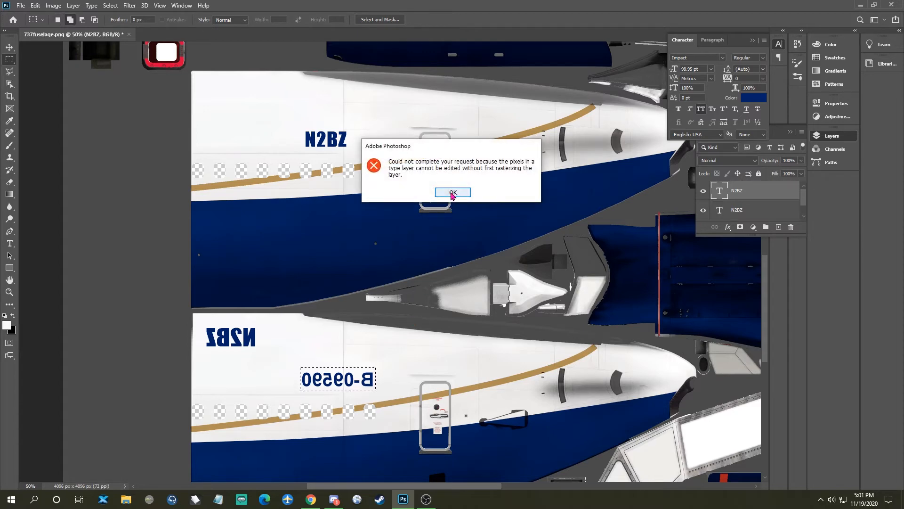
pyautogui.click(453, 192)
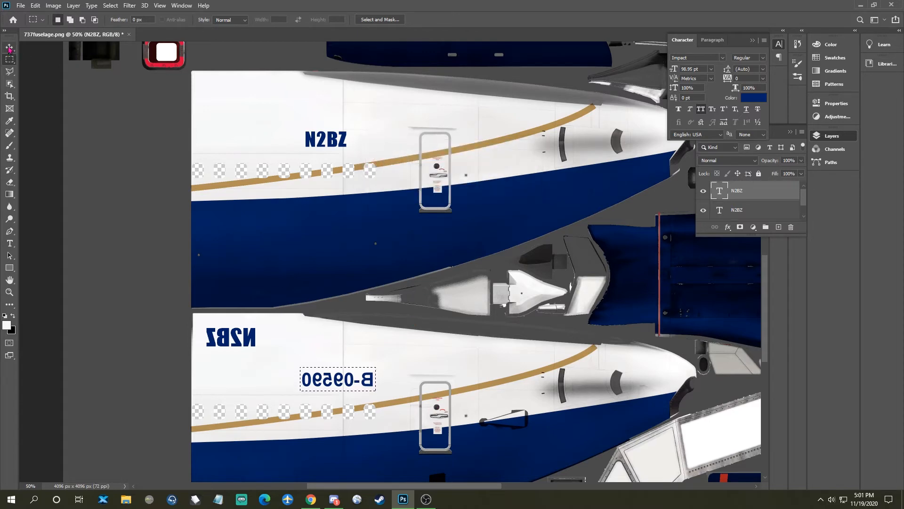
pyautogui.click(10, 47)
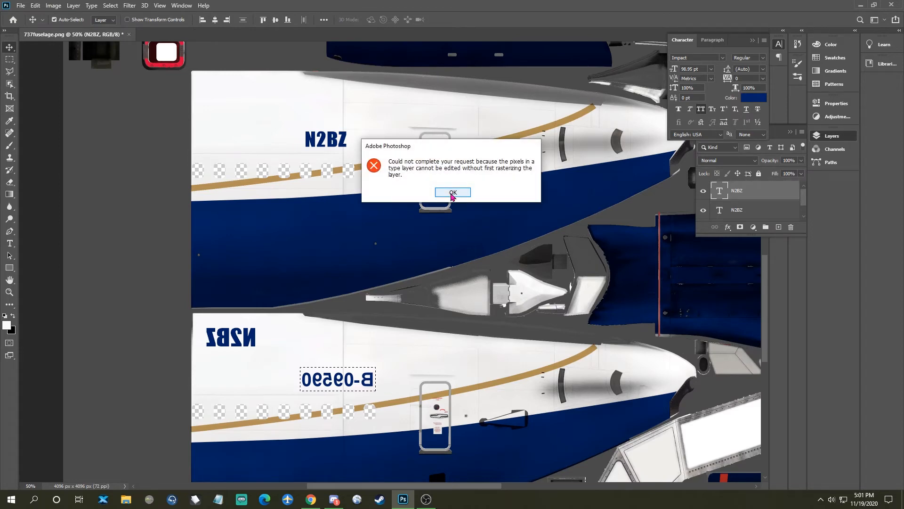
pyautogui.click(453, 192)
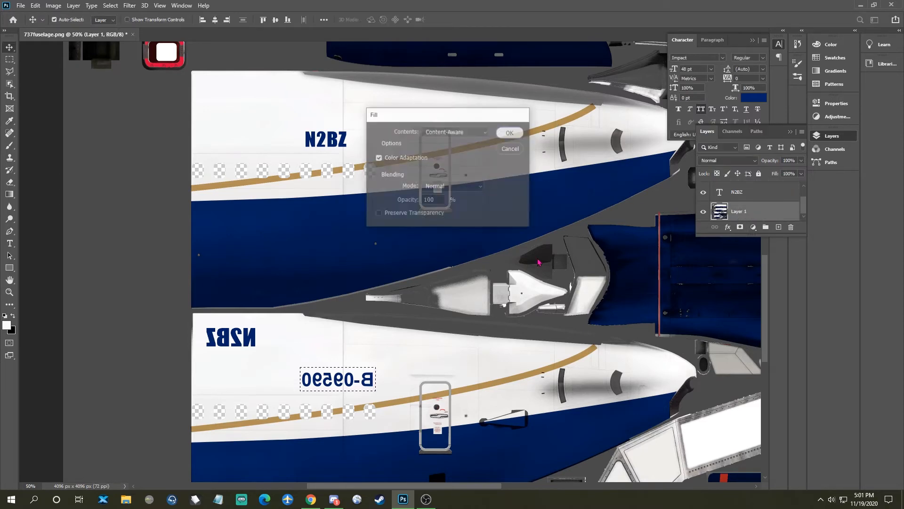
pyautogui.click(508, 132)
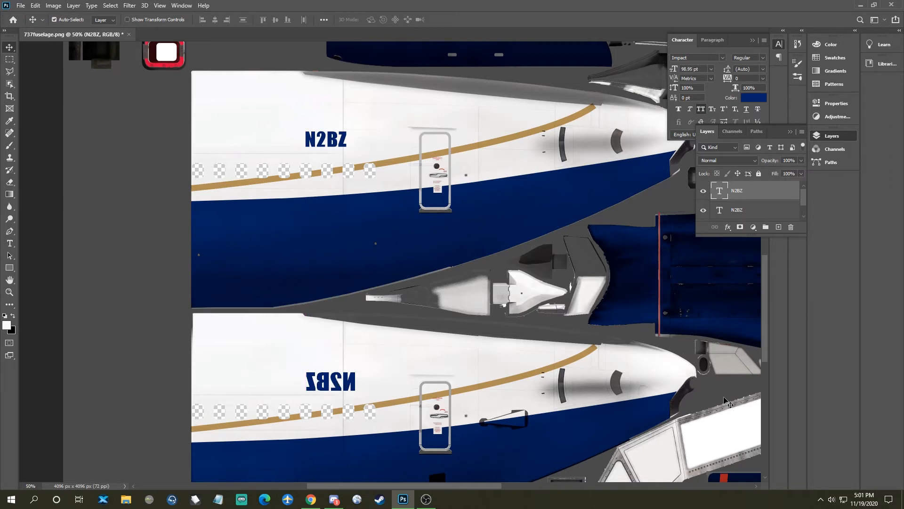
pyautogui.moveTo(490, 365)
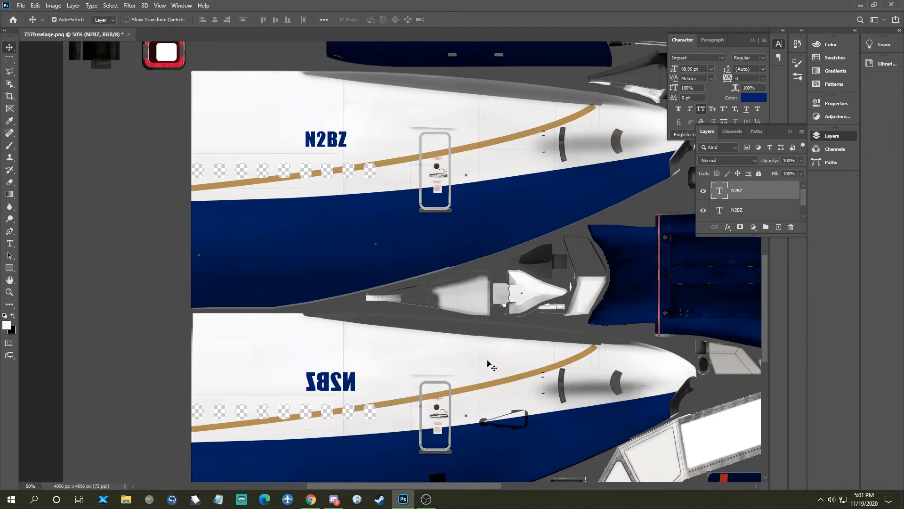
# Step: Duplicate the upper N2BZ text beside the fuselage door, ready to sample a colour
pyautogui.click(736, 209)
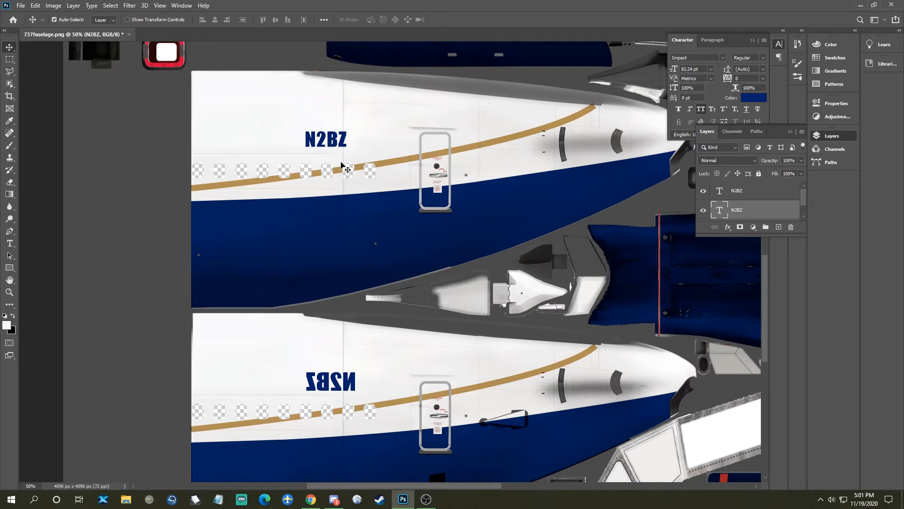
pyautogui.moveTo(375, 26)
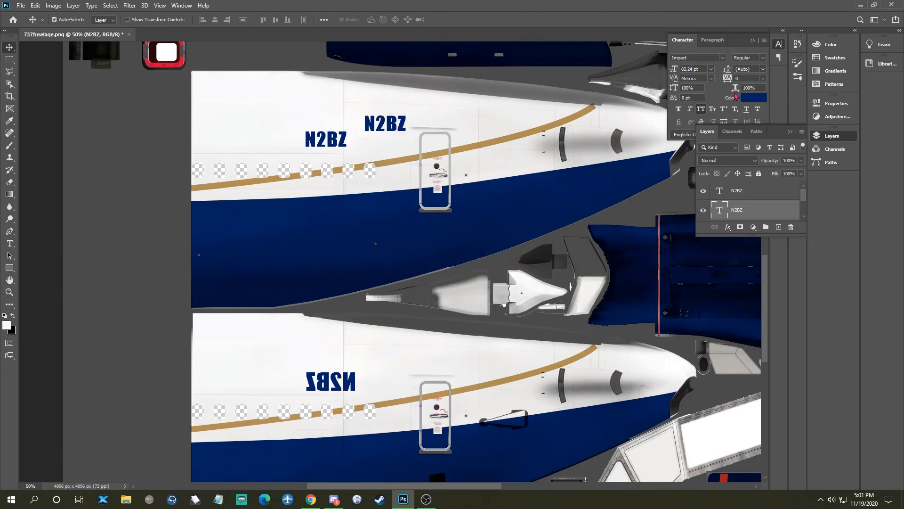
pyautogui.moveTo(11, 188)
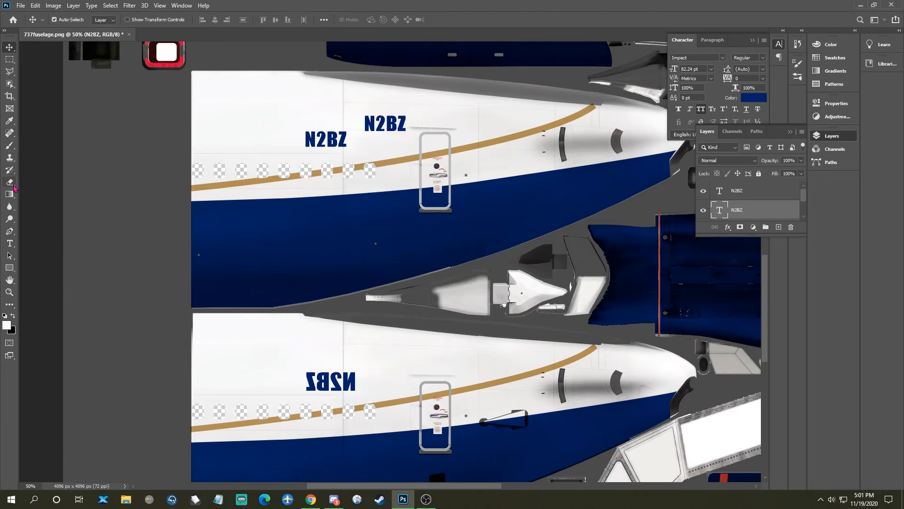
pyautogui.click(10, 121)
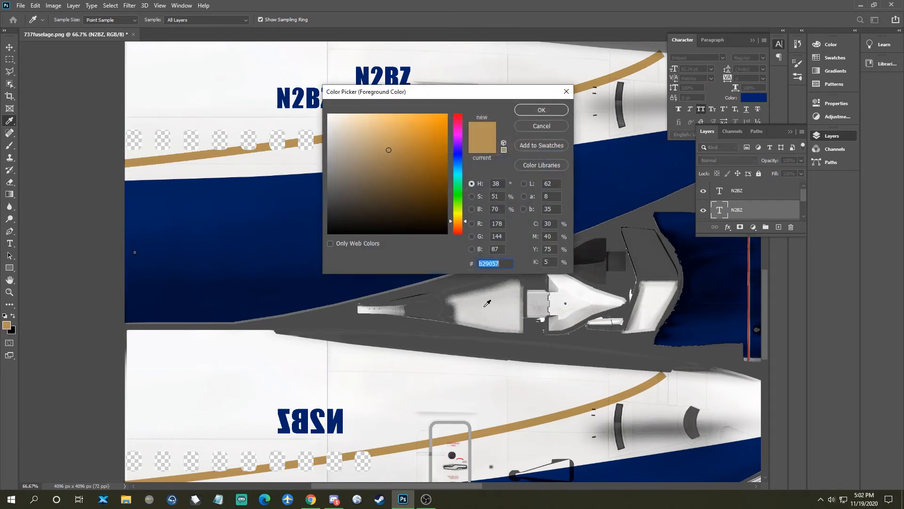
# Step: Colour the N2BZ copy gold (b29057) and offset it behind the navy text
pyautogui.click(540, 126)
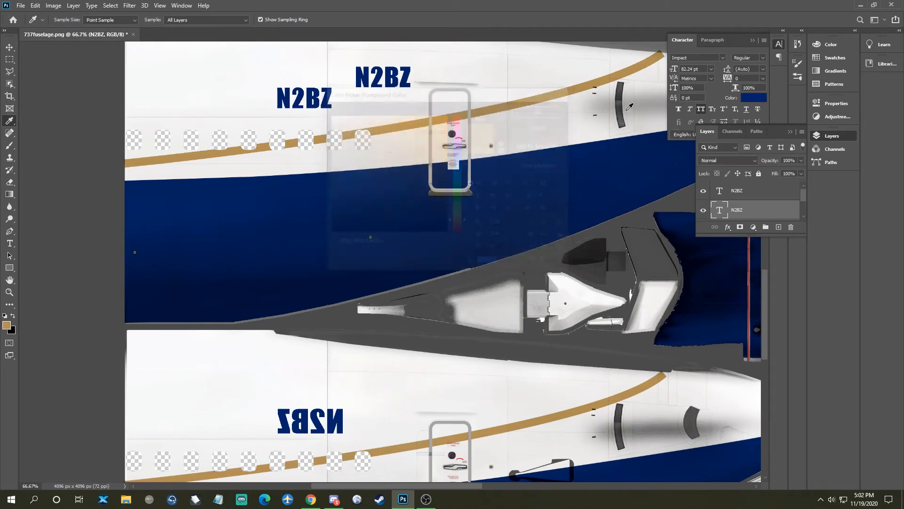
pyautogui.click(753, 97)
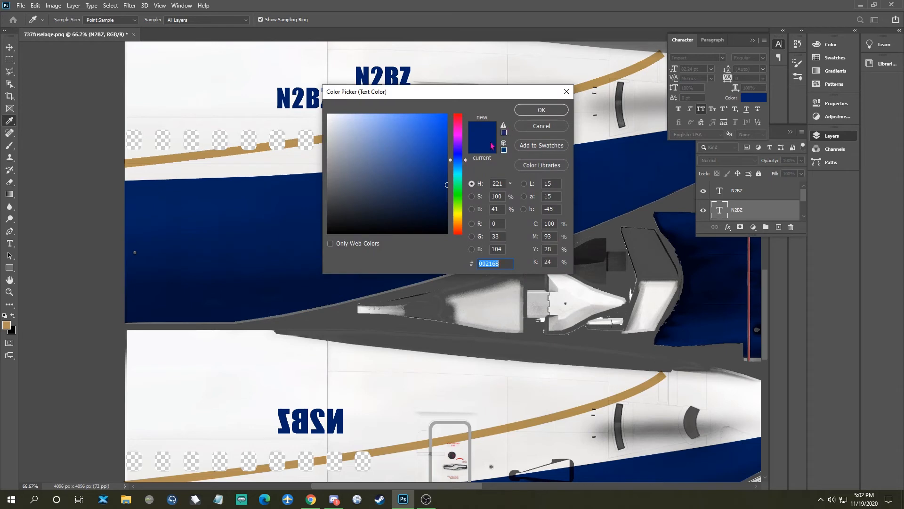
pyautogui.click(540, 110)
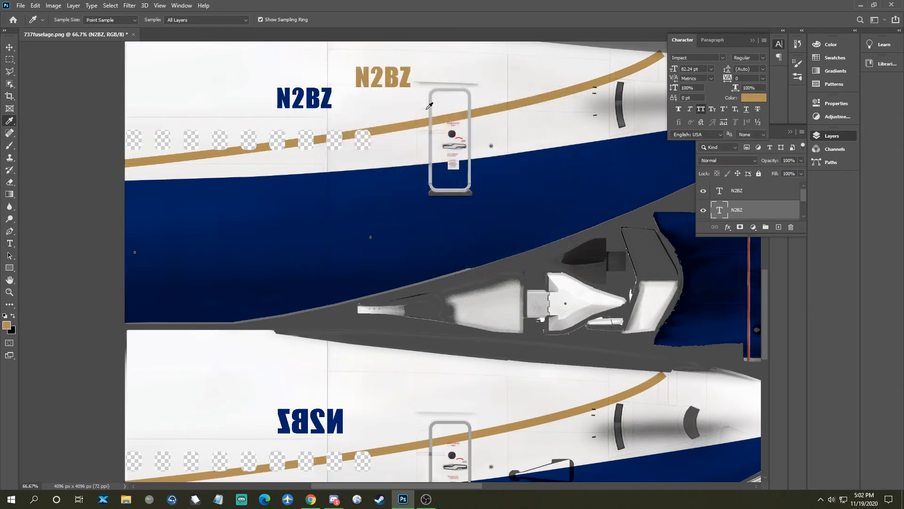
pyautogui.click(9, 48)
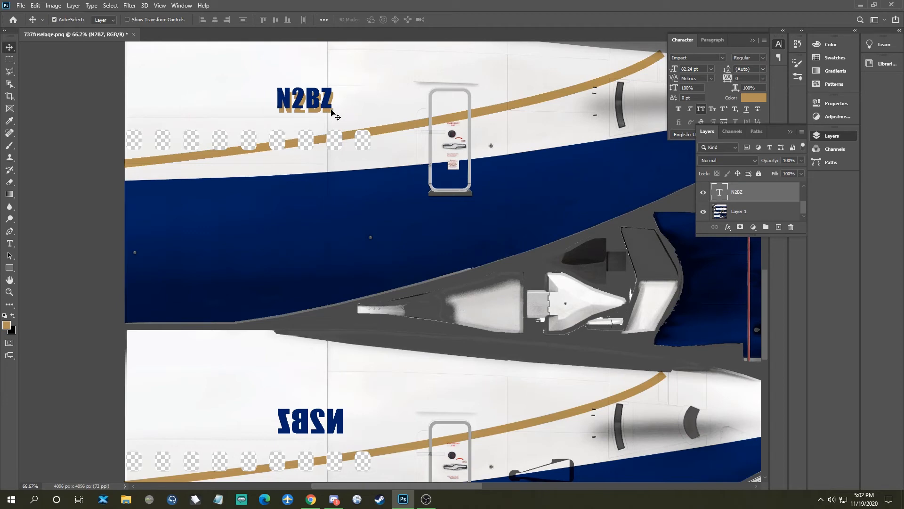
pyautogui.moveTo(308, 97); pyautogui.dragTo(308, 105)
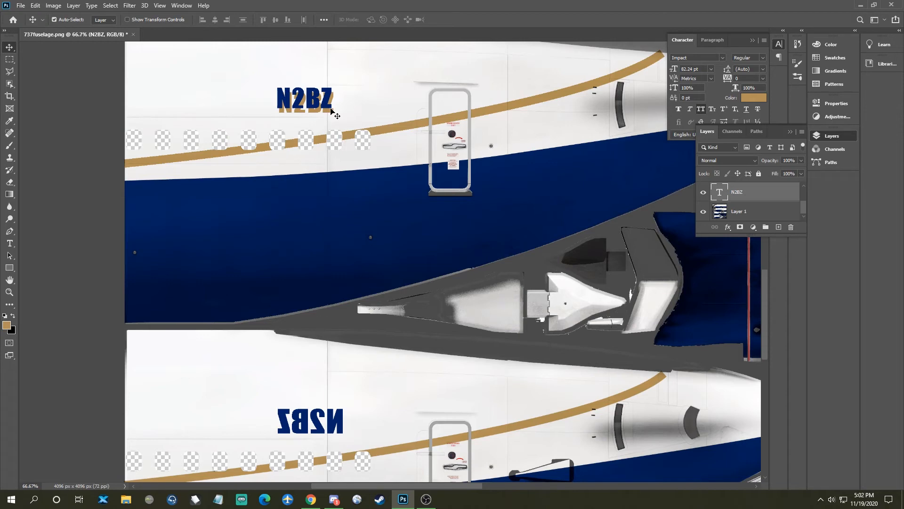
pyautogui.moveTo(334, 110)
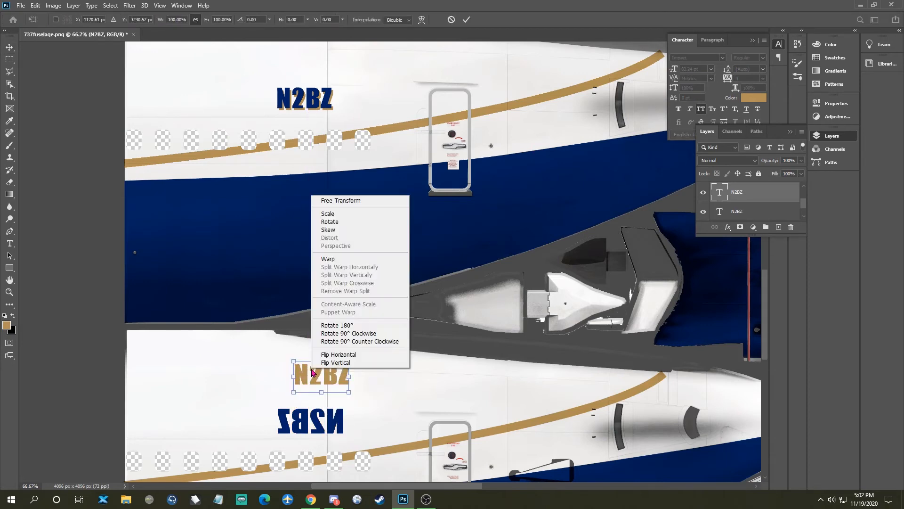
# Step: Add a flipped gold shadow copy to the mirrored N2BZ on the lower fuselage
pyautogui.click(338, 354)
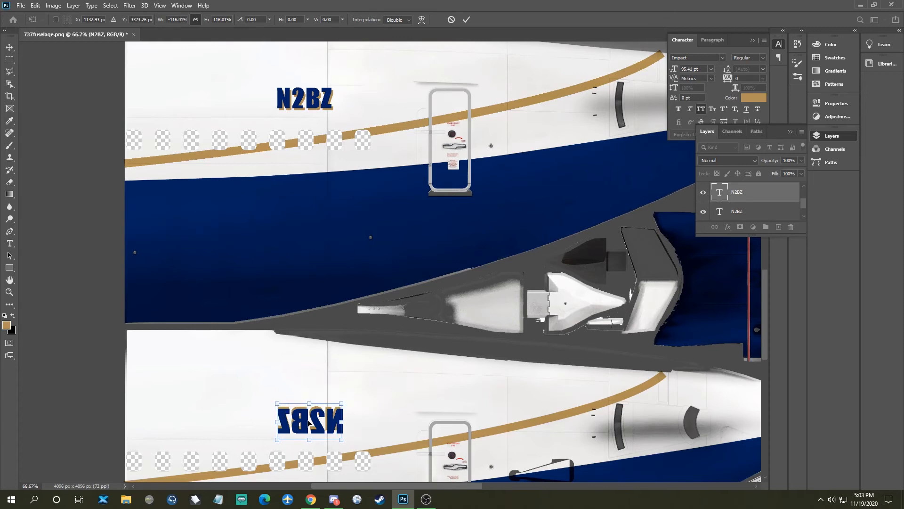
pyautogui.click(466, 18)
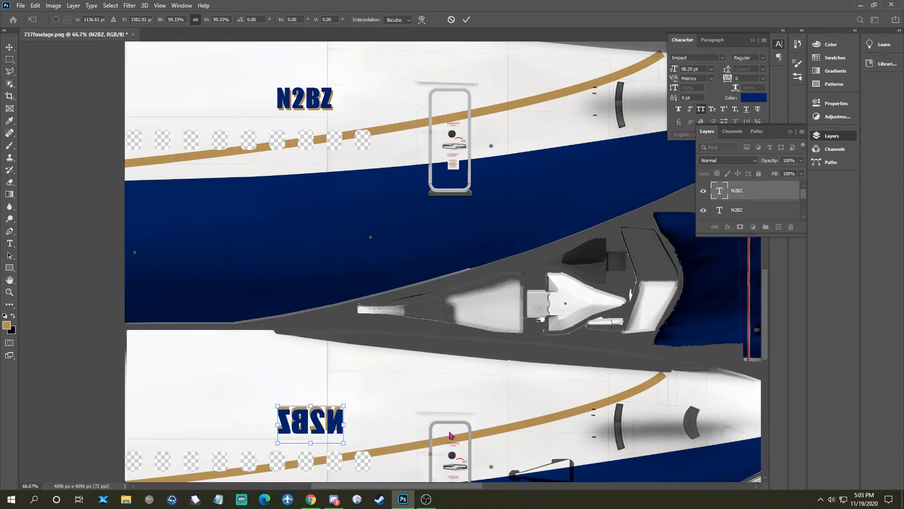
pyautogui.click(465, 19)
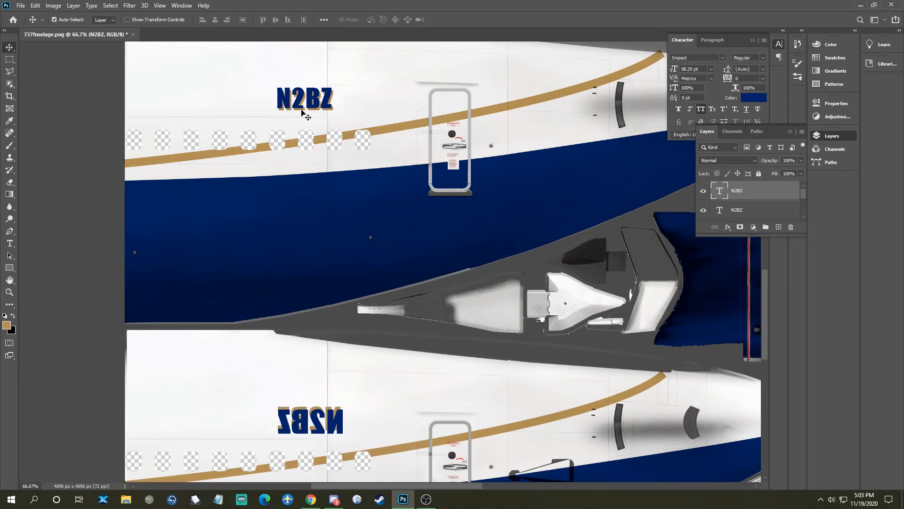
pyautogui.moveTo(264, 156)
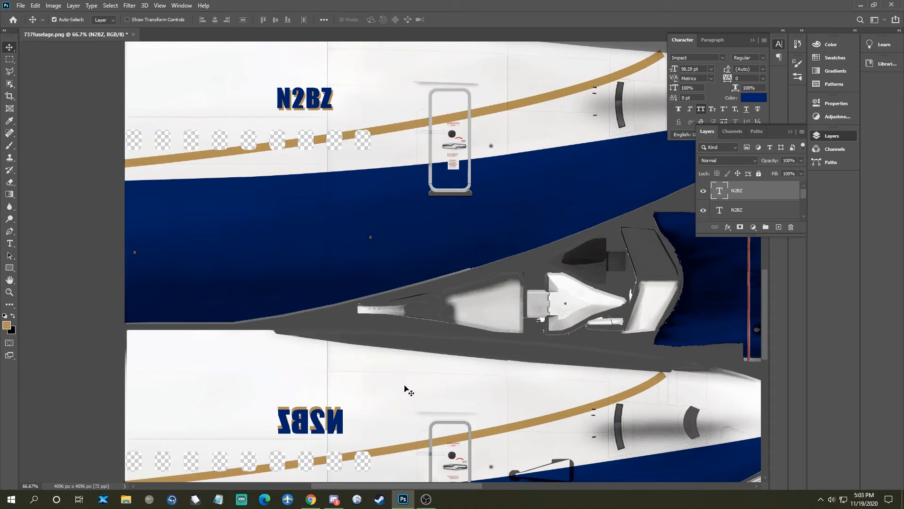
pyautogui.moveTo(233, 298)
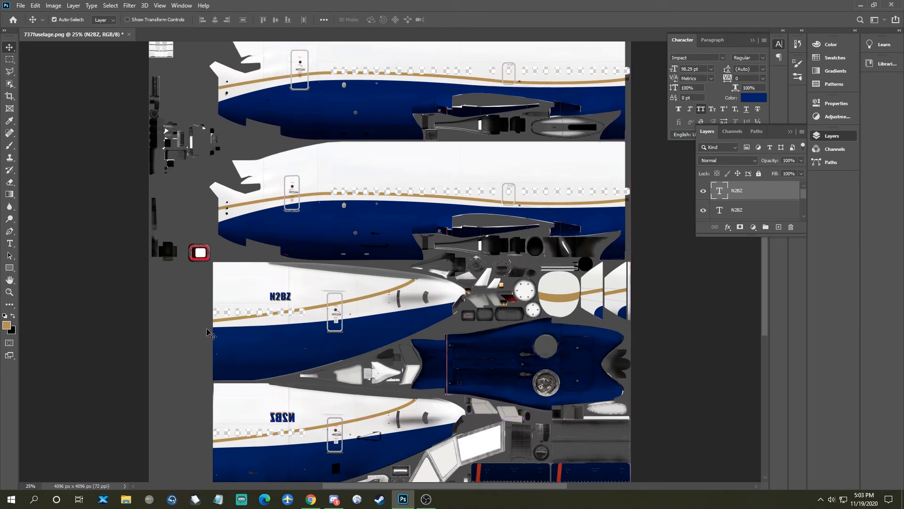
pyautogui.moveTo(225, 402)
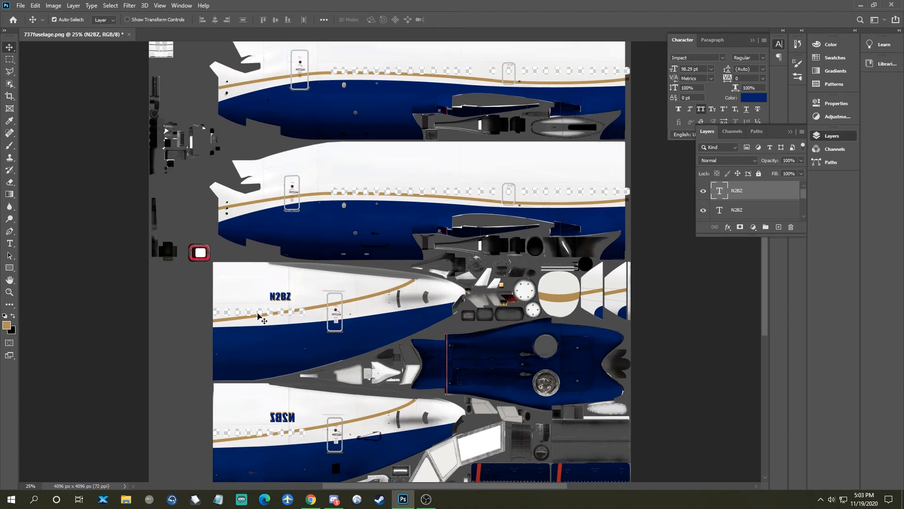
pyautogui.scroll(3)
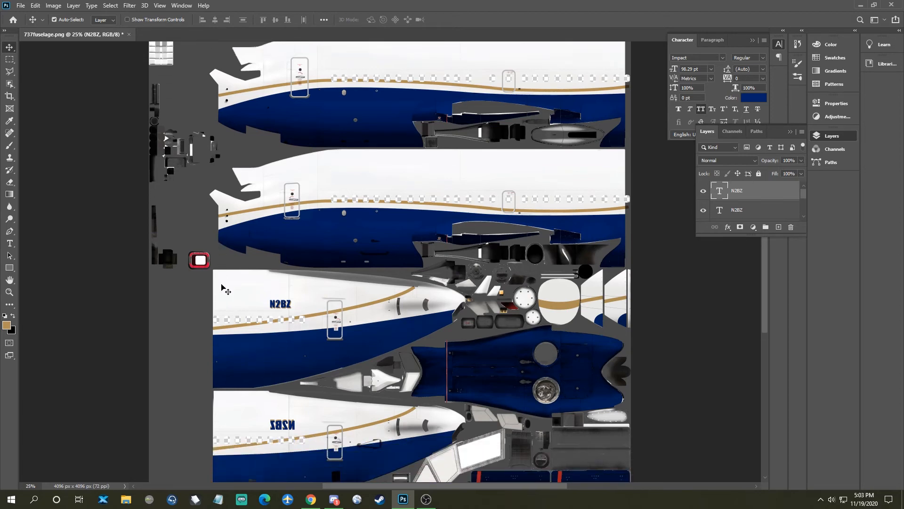
pyautogui.scroll(3)
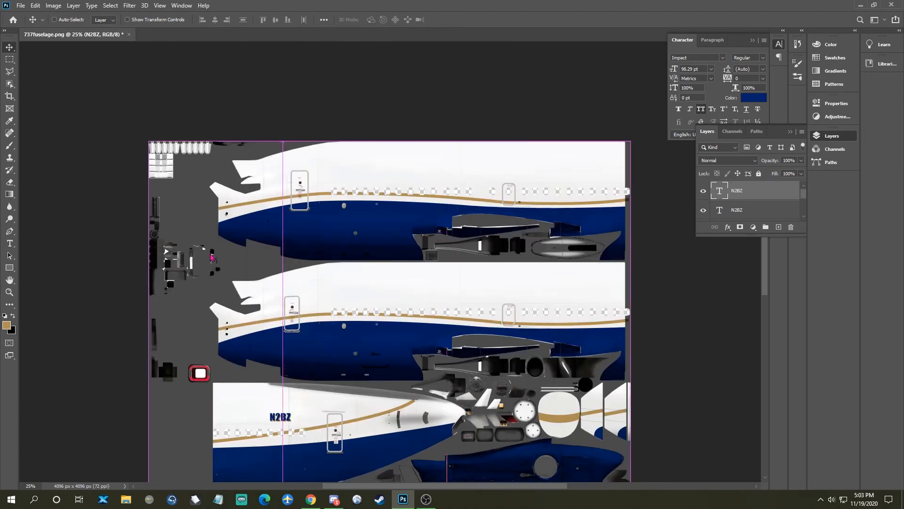
# Step: Open 738tail.png from the Downloads folder via File > Open
pyautogui.click(21, 5)
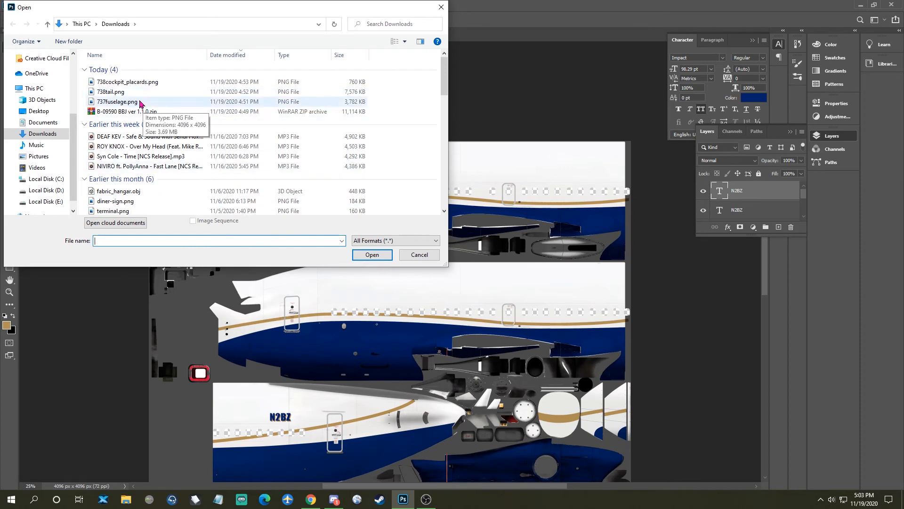
pyautogui.click(372, 255)
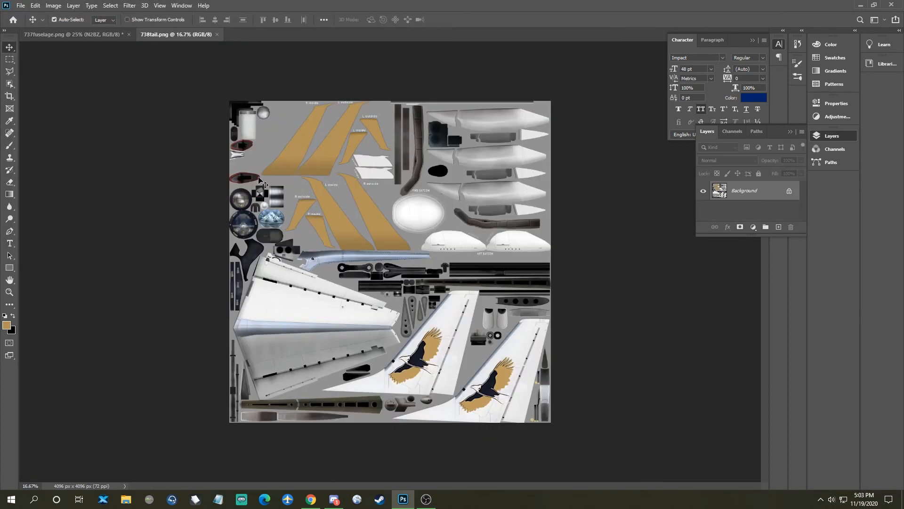
pyautogui.moveTo(436, 361)
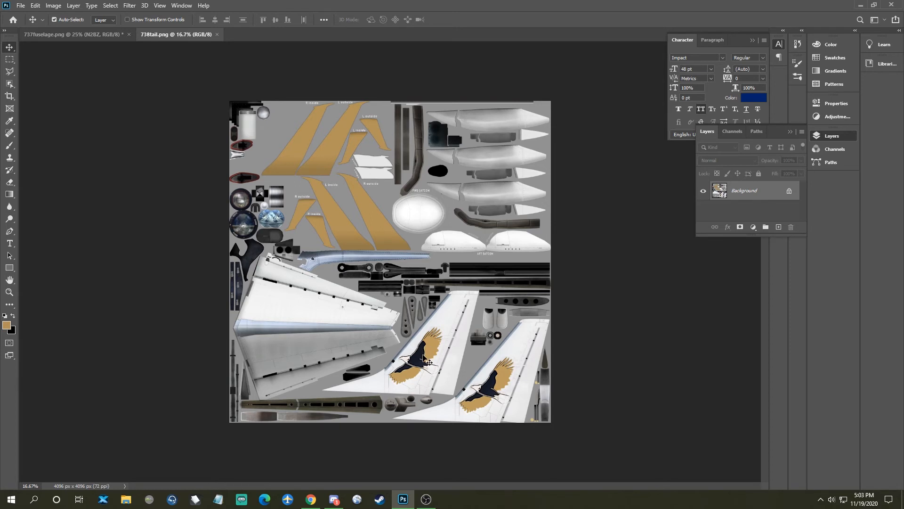
pyautogui.moveTo(430, 360)
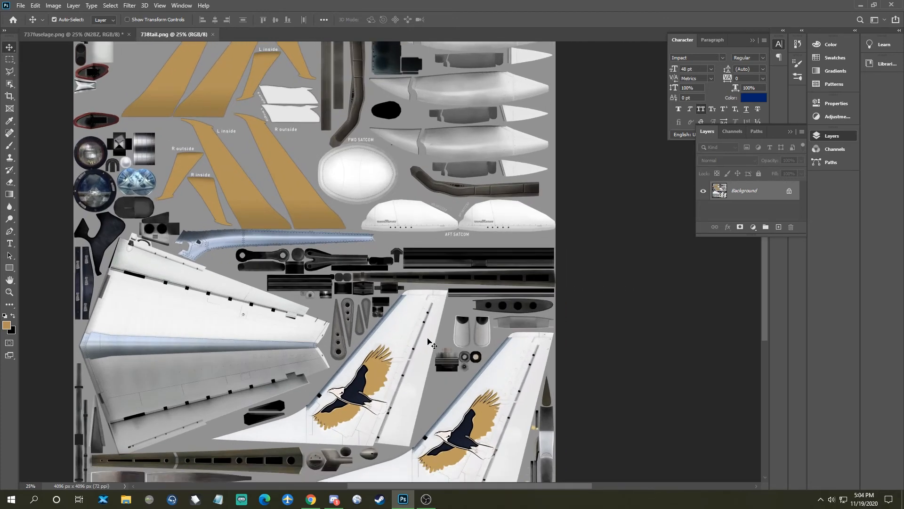
# Step: Zoom in on the left fin's eagle logo and switch to the Polygonal Lasso Tool
pyautogui.scroll(-3)
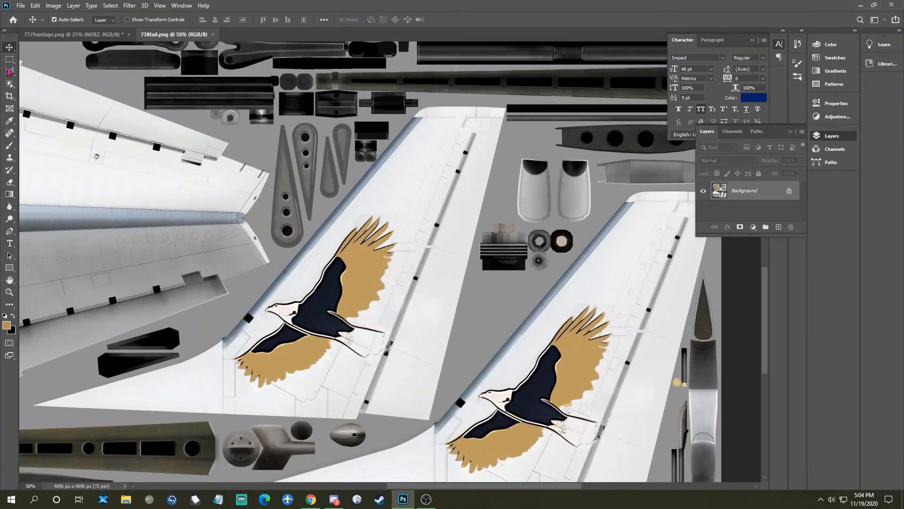
pyautogui.click(9, 72)
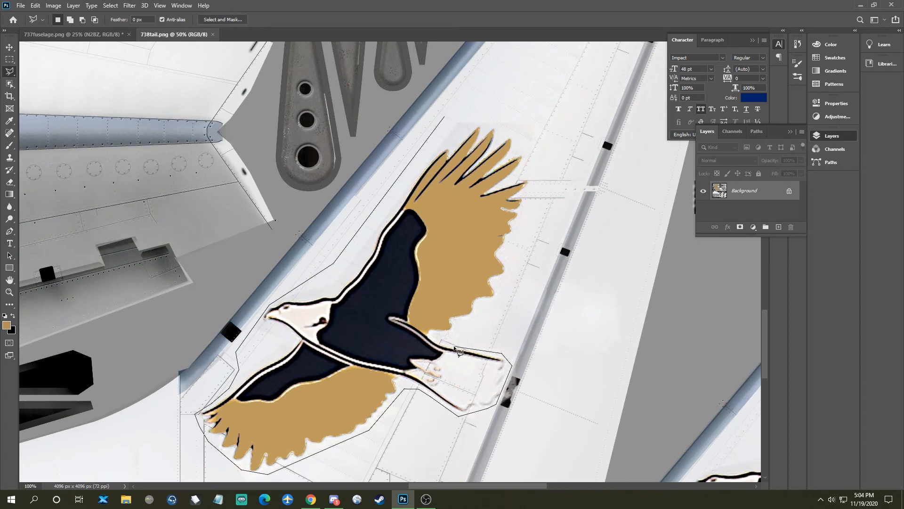
pyautogui.moveTo(450, 337)
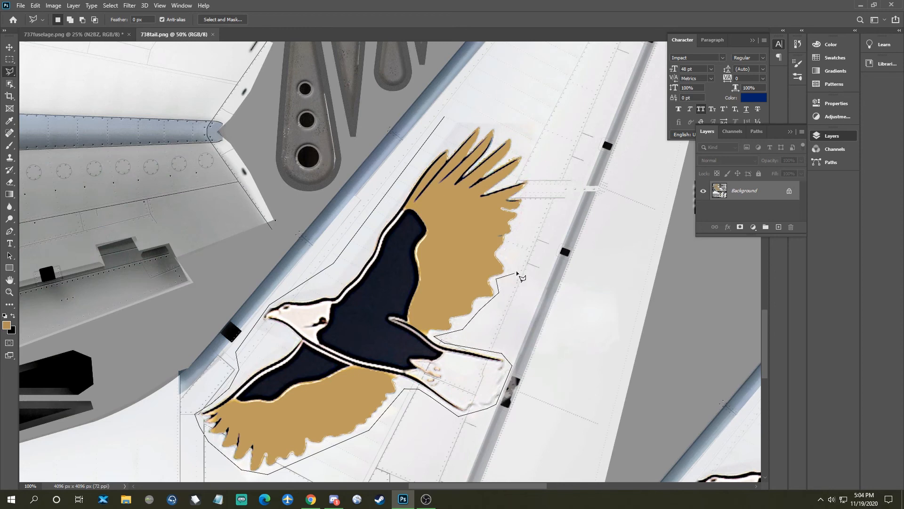
pyautogui.moveTo(507, 261)
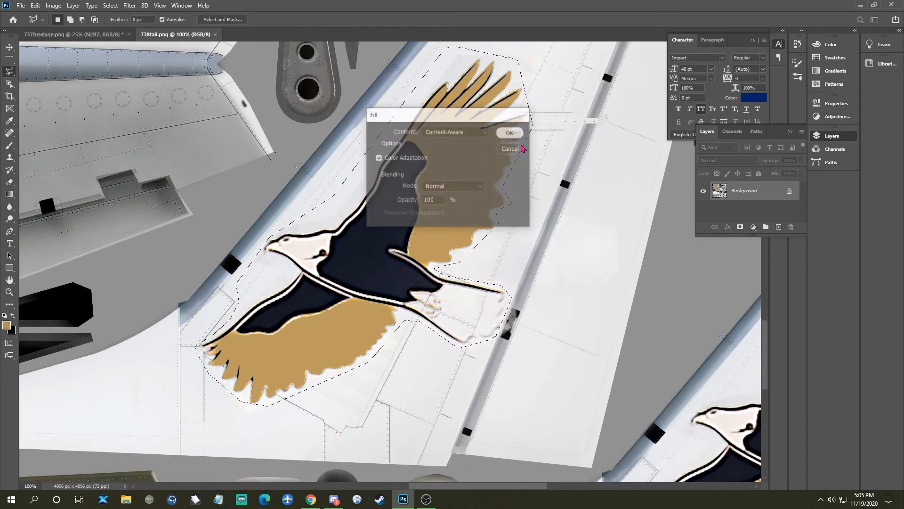
# Step: Content-Aware fill the eagle logo areas and paste the BBJ logo onto a new layer
pyautogui.click(510, 133)
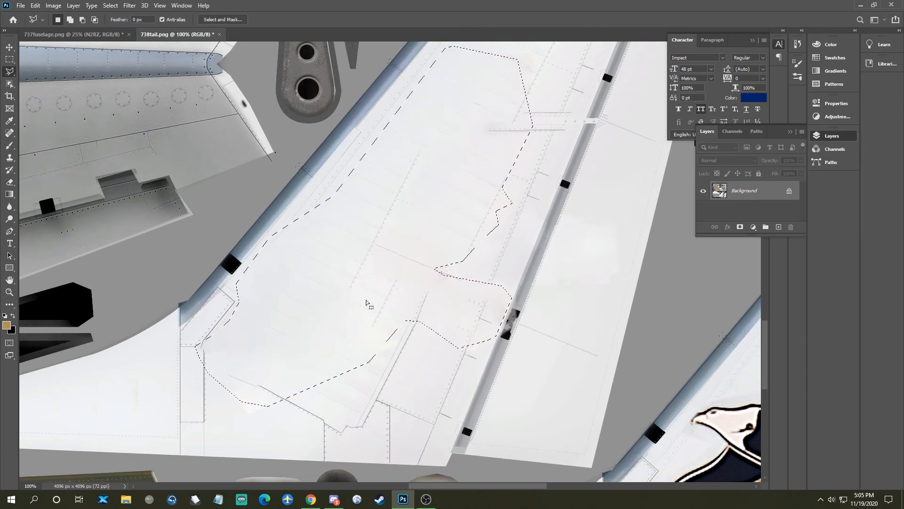
pyautogui.moveTo(10, 48)
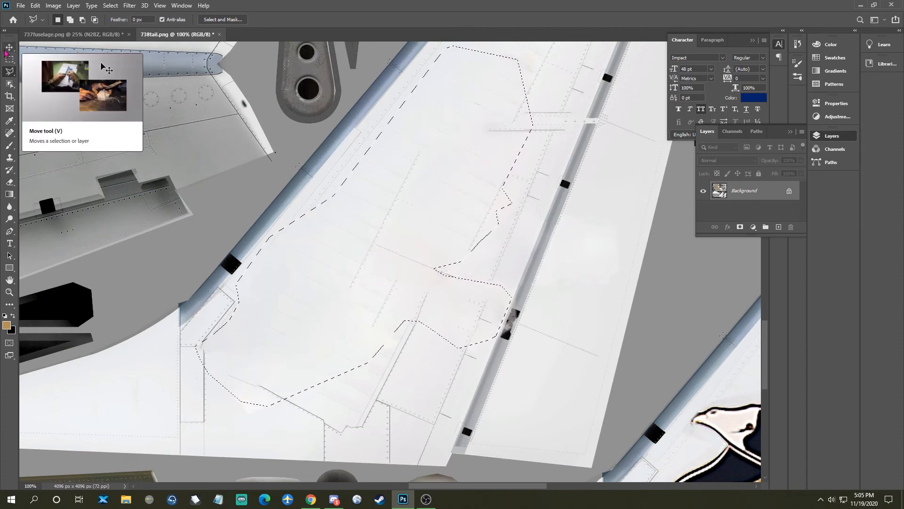
pyautogui.click(8, 48)
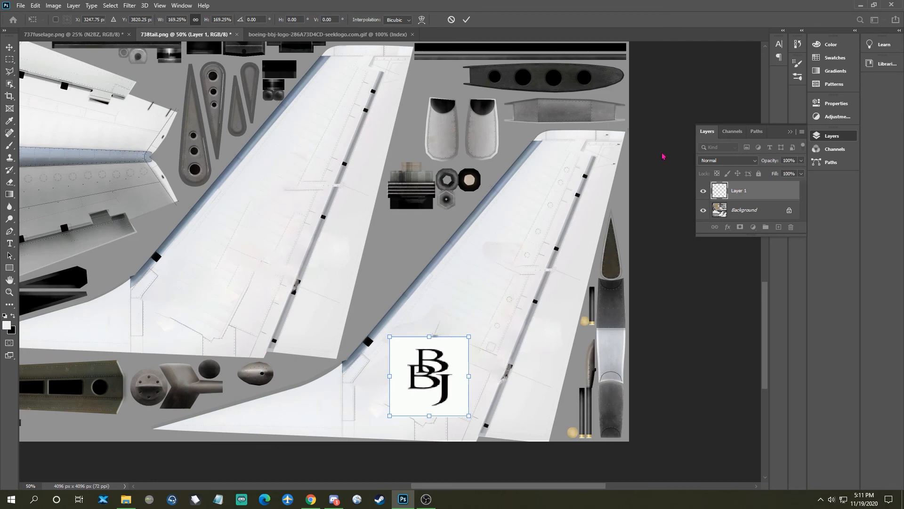
# Step: Delete Layer 1, which holds the pasted BBJ logo
pyautogui.rightClick(738, 190)
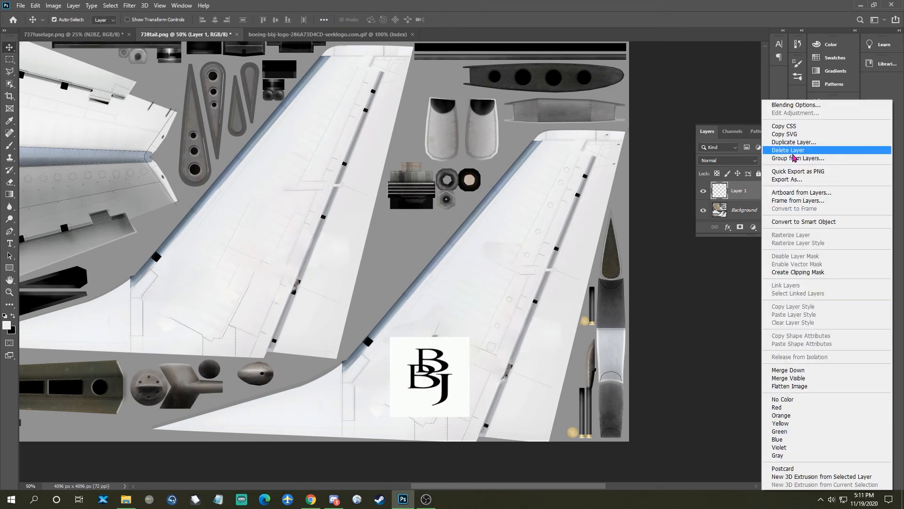
pyautogui.click(788, 150)
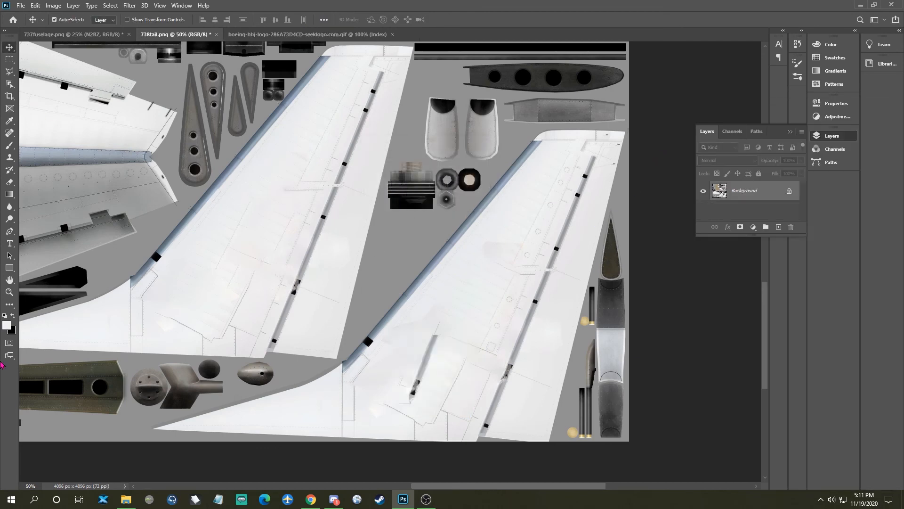
pyautogui.moveTo(165, 280)
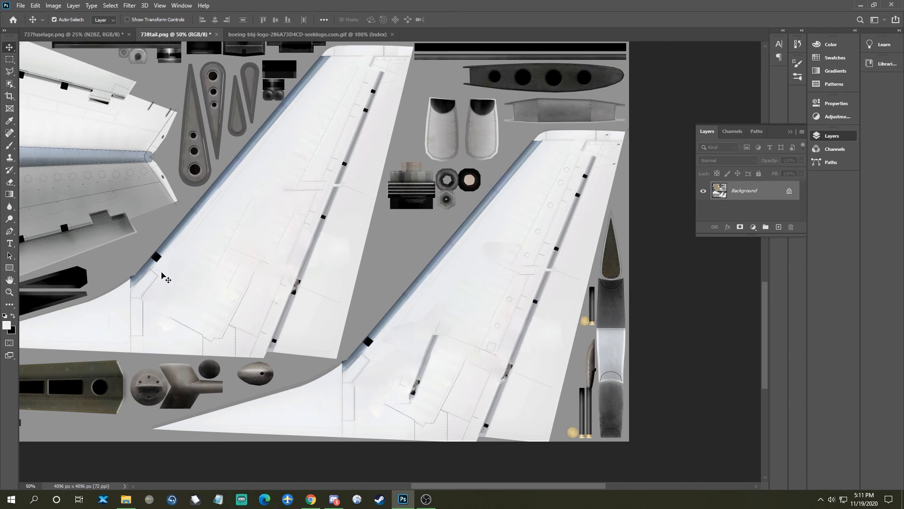
pyautogui.moveTo(244, 304)
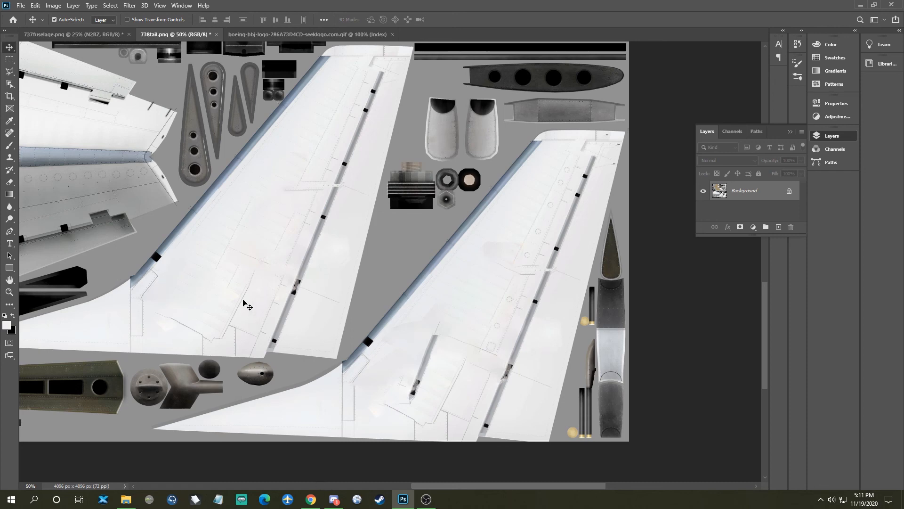
pyautogui.moveTo(252, 242)
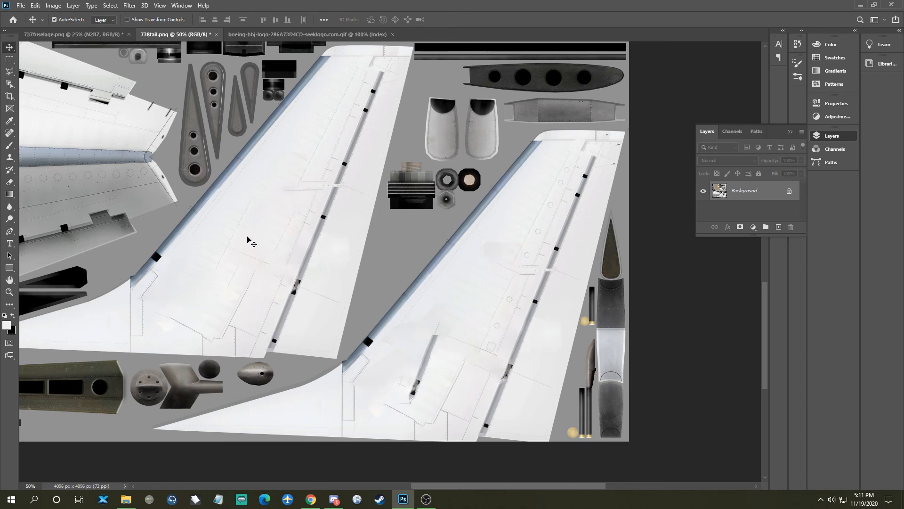
# Step: Close the boeing-bbj-logo document tab
pyautogui.click(9, 58)
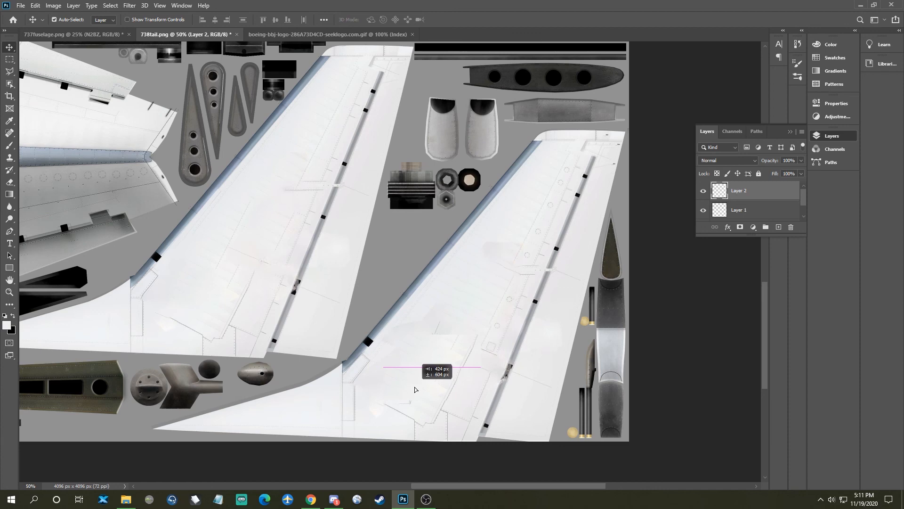
pyautogui.moveTo(361, 340)
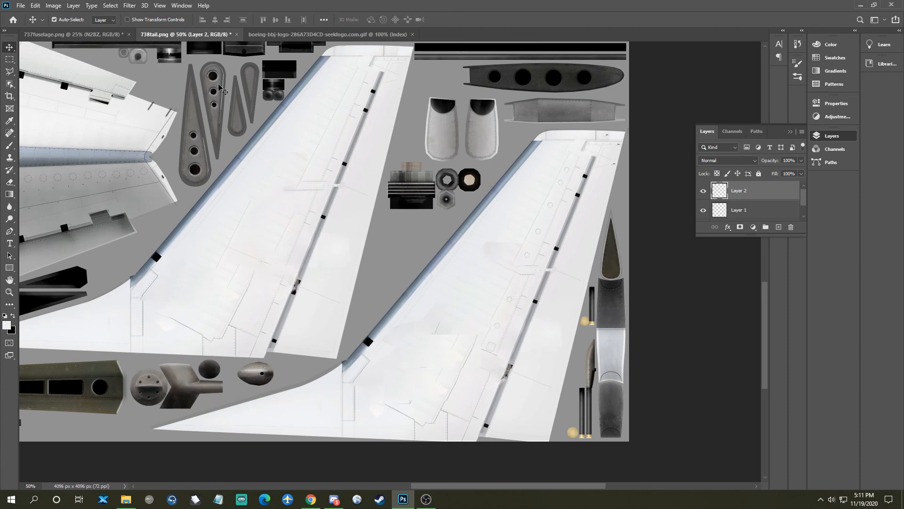
pyautogui.moveTo(141, 56)
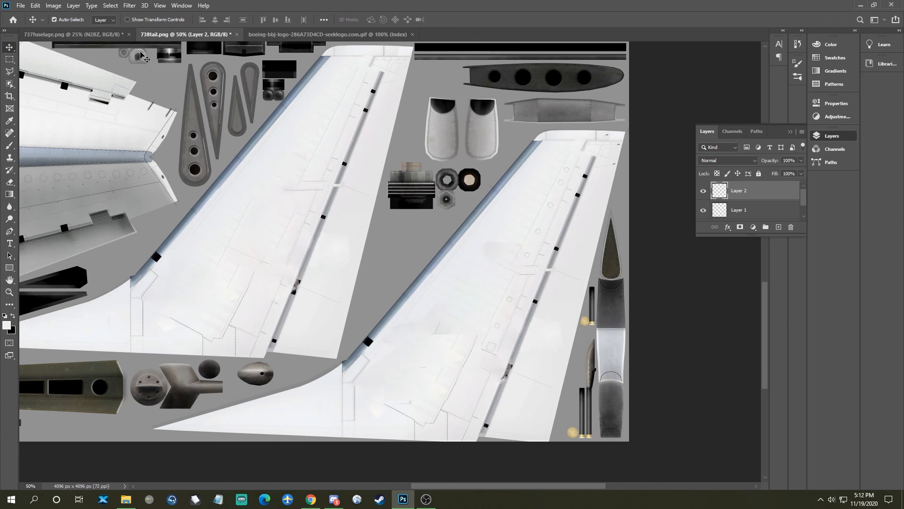
pyautogui.click(412, 33)
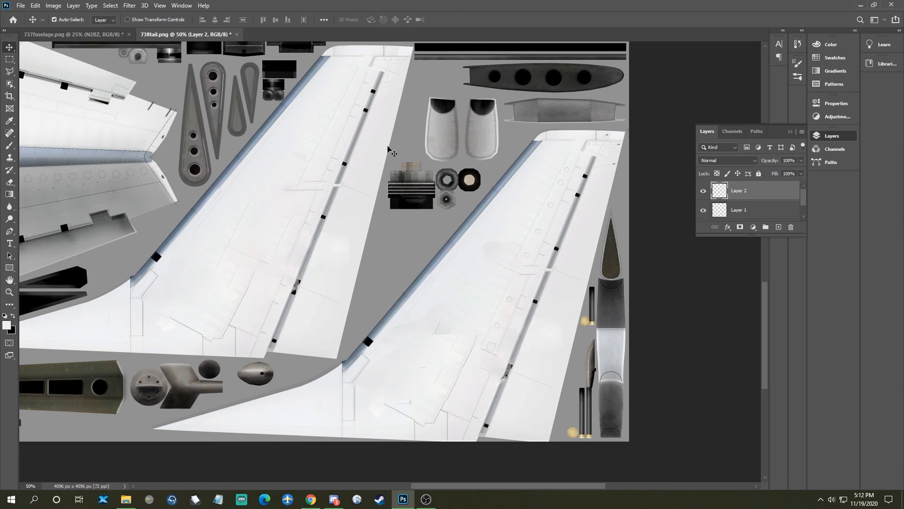